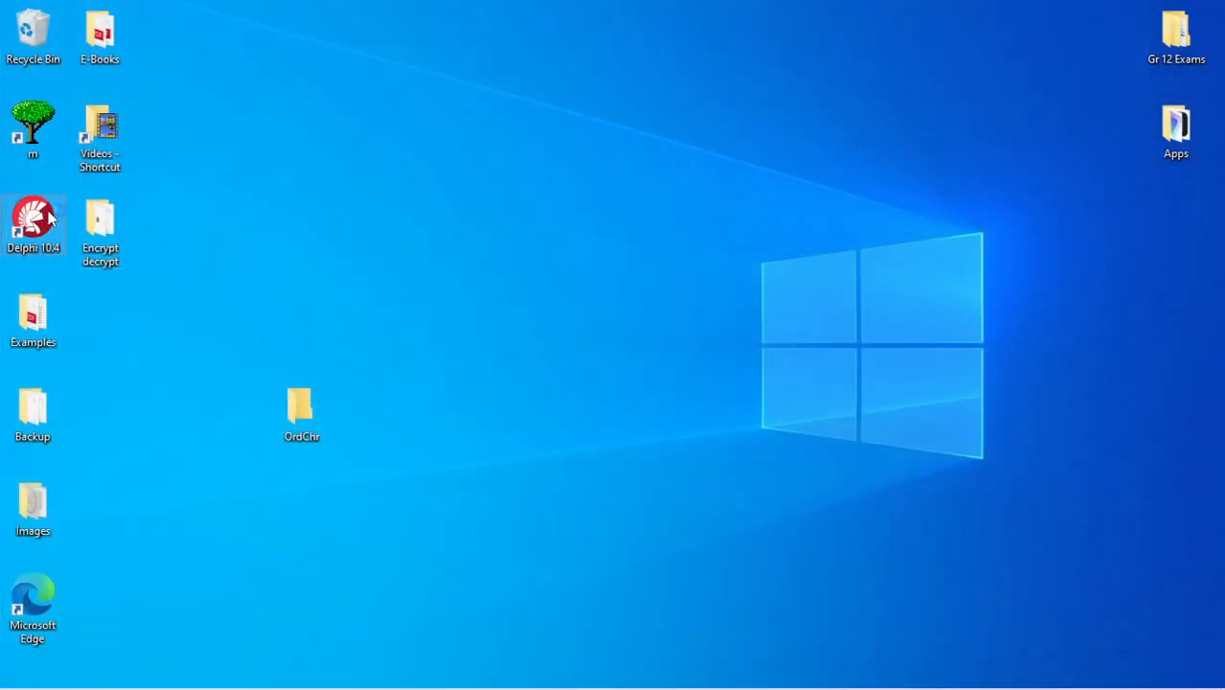
pyautogui.moveTo(34, 221)
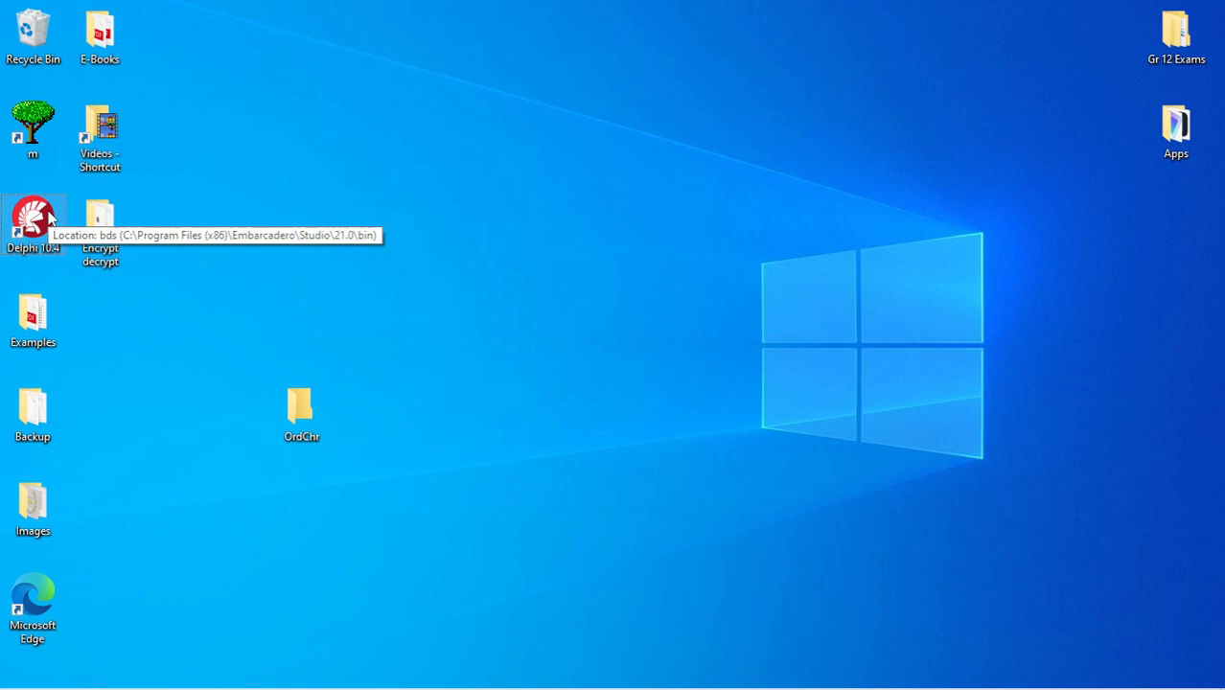
# Launch Delphi 10.4 from its desktop shortcut.
pyautogui.doubleClick(33, 218)
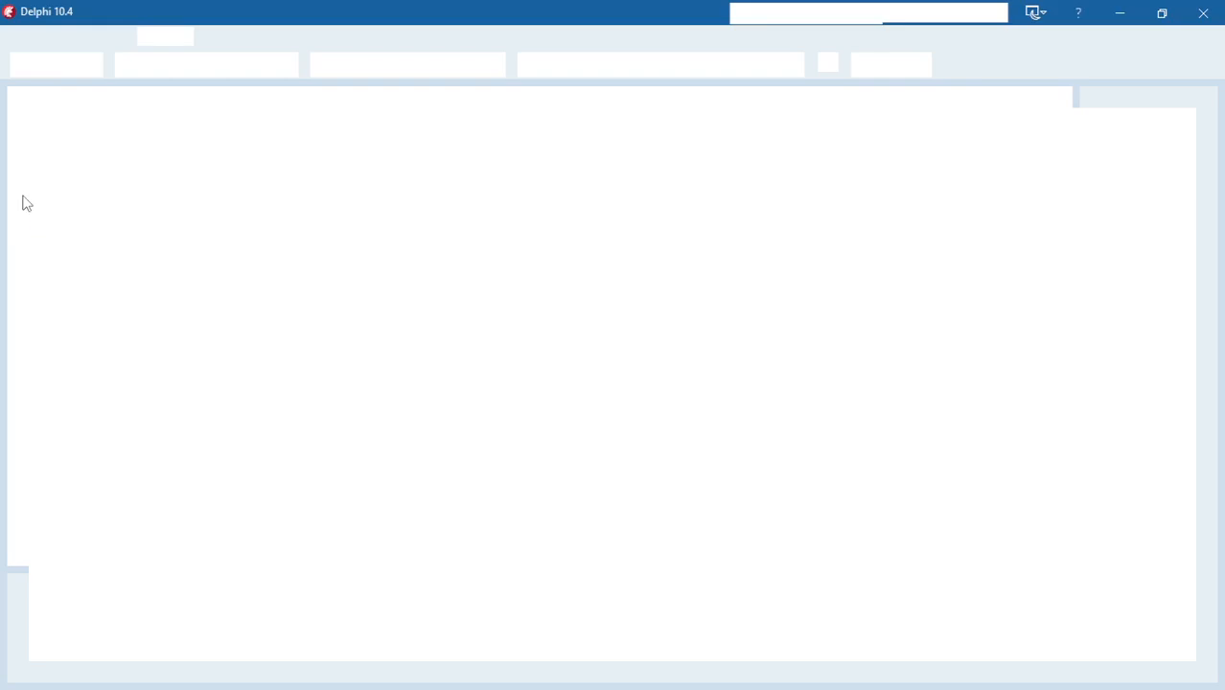
# Create a new Windows VCL Application - Delphi project with a blank Form1.
pyautogui.click(22, 38)
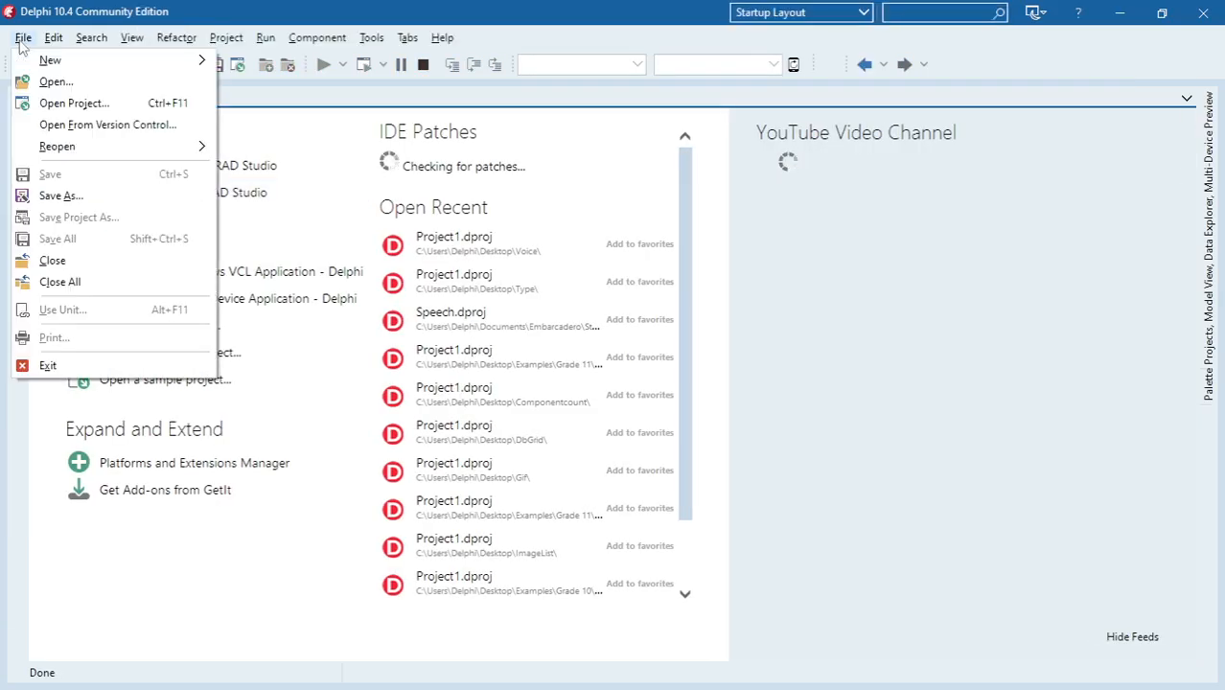
pyautogui.click(22, 37)
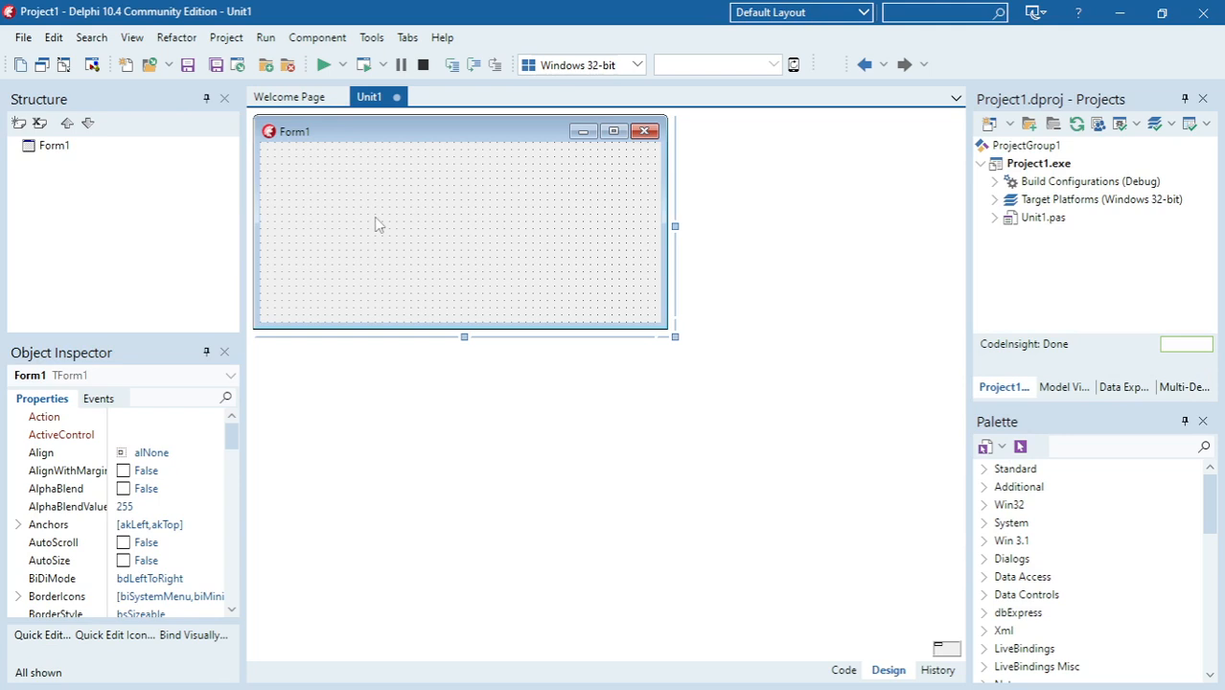
# Save Unit1.pas and Project1.dproj into the OrdChr folder on the Desktop.
pyautogui.click(188, 65)
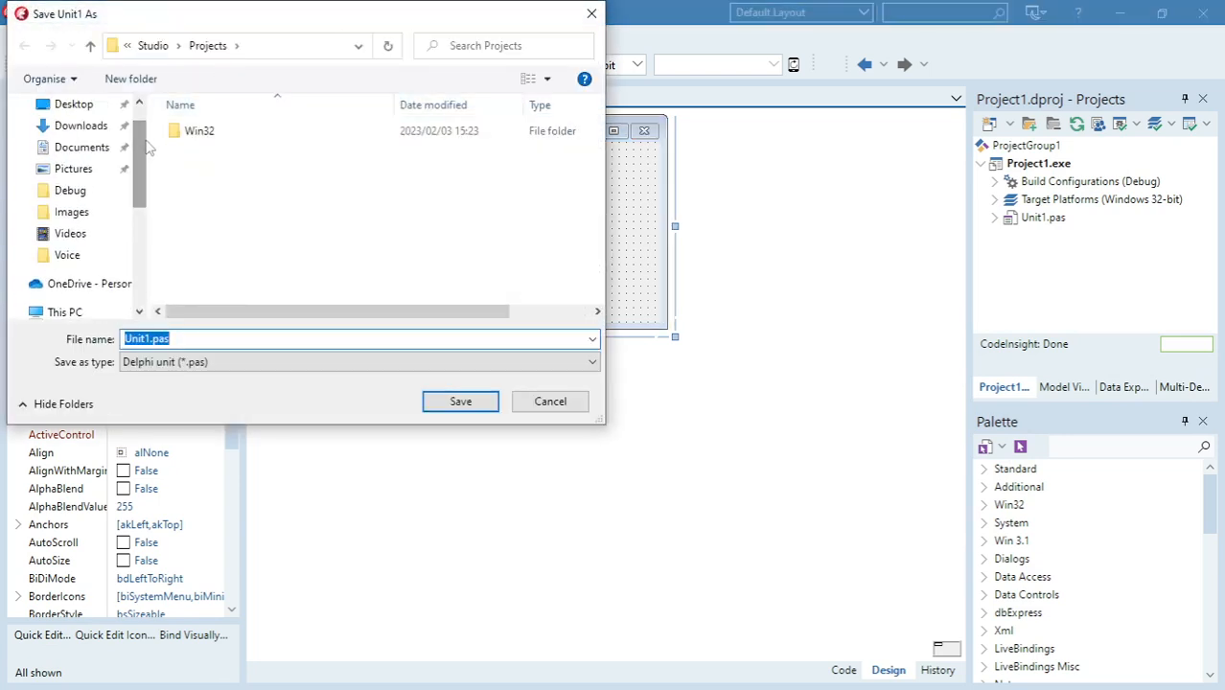
pyautogui.click(73, 104)
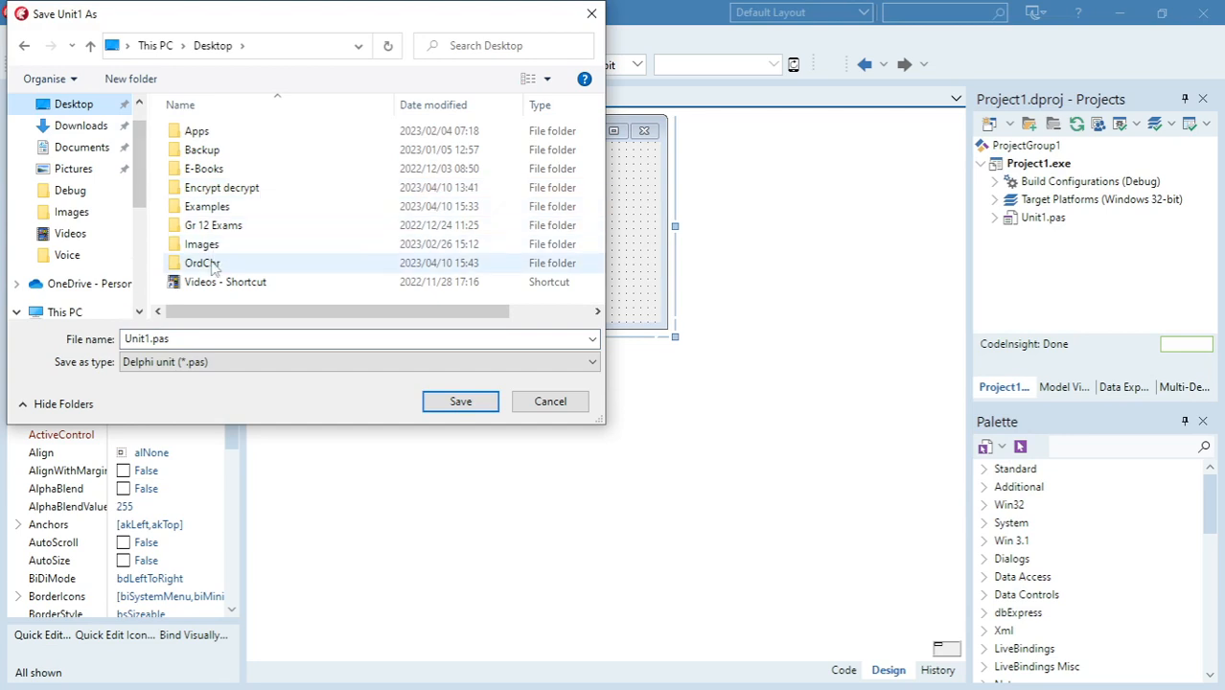
pyautogui.doubleClick(203, 262)
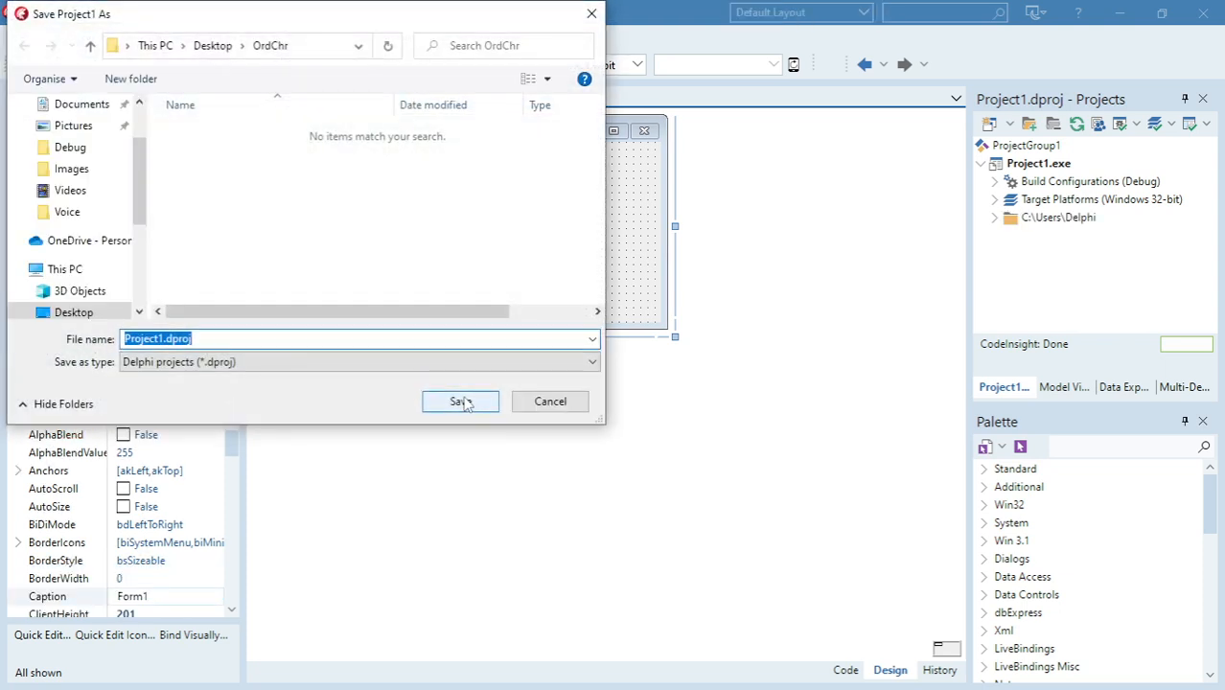
pyautogui.click(460, 400)
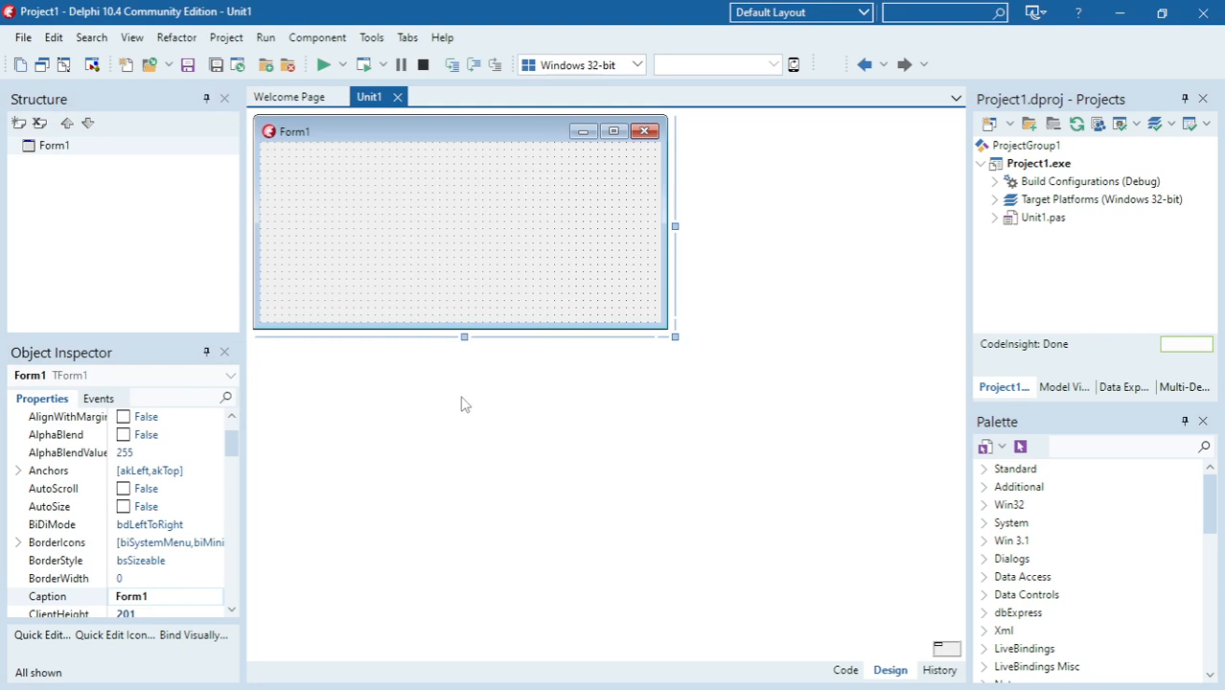
pyautogui.moveTo(688, 335)
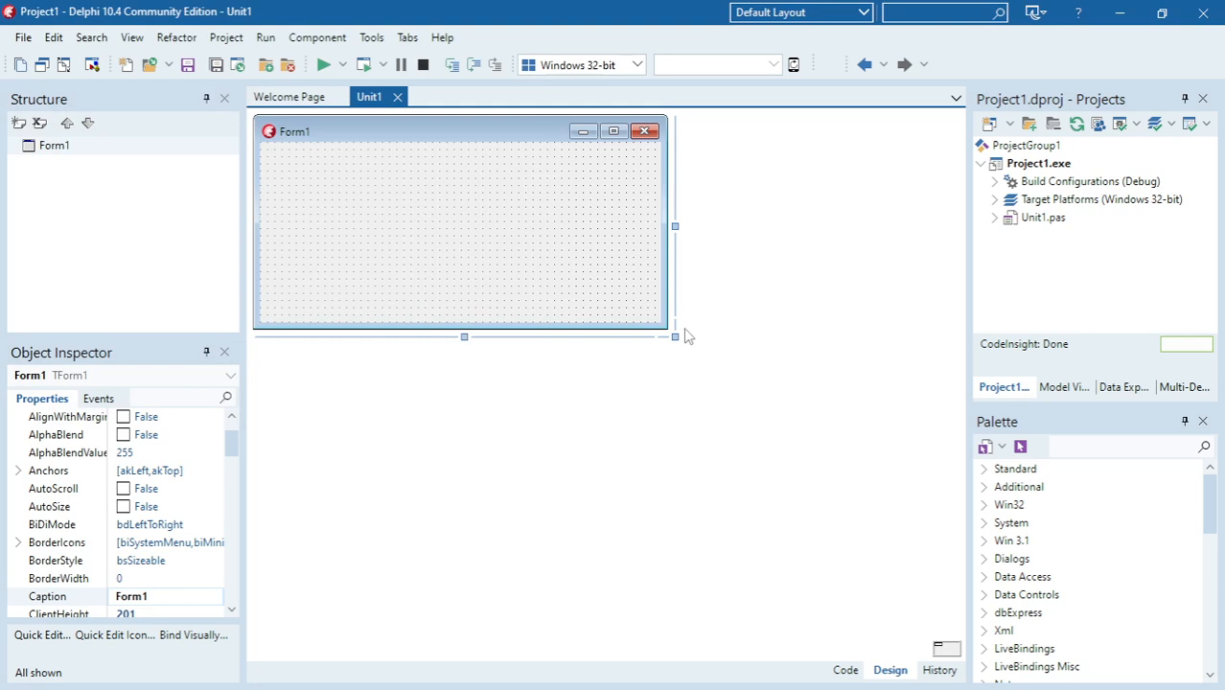
# Add a TEdit, an Ord button placed under it, and a TLabel to Form1.
pyautogui.write('edit')
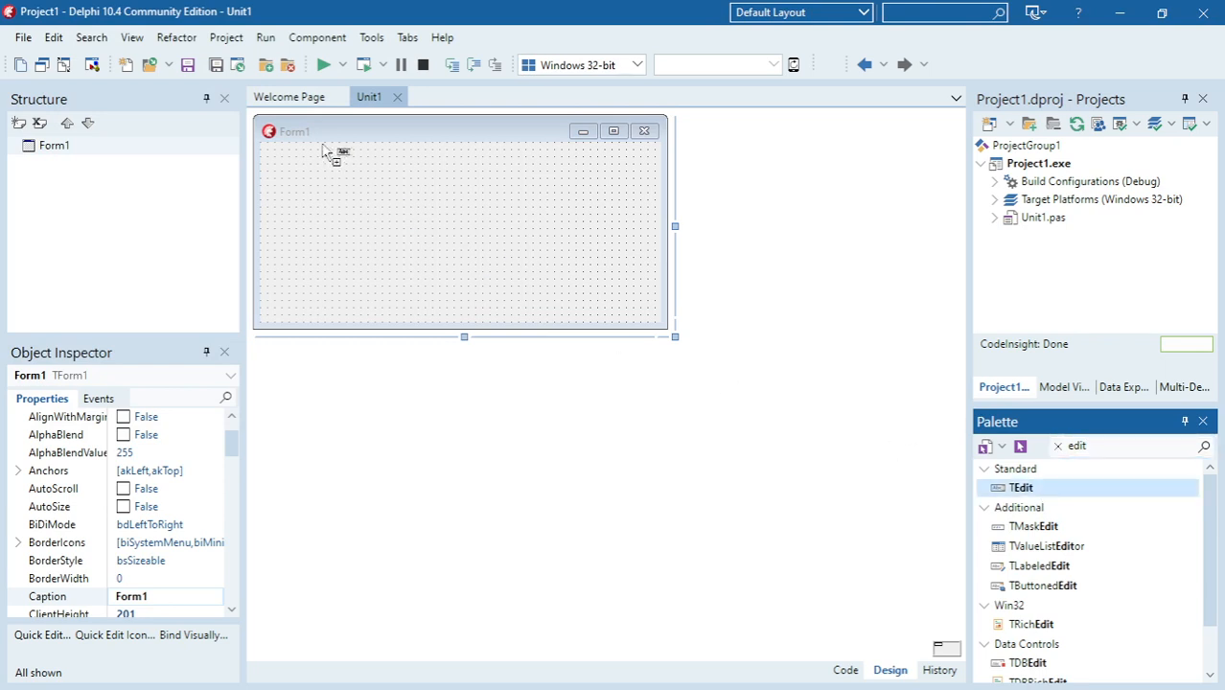
pyautogui.doubleClick(1021, 488)
pyautogui.write('Ord')
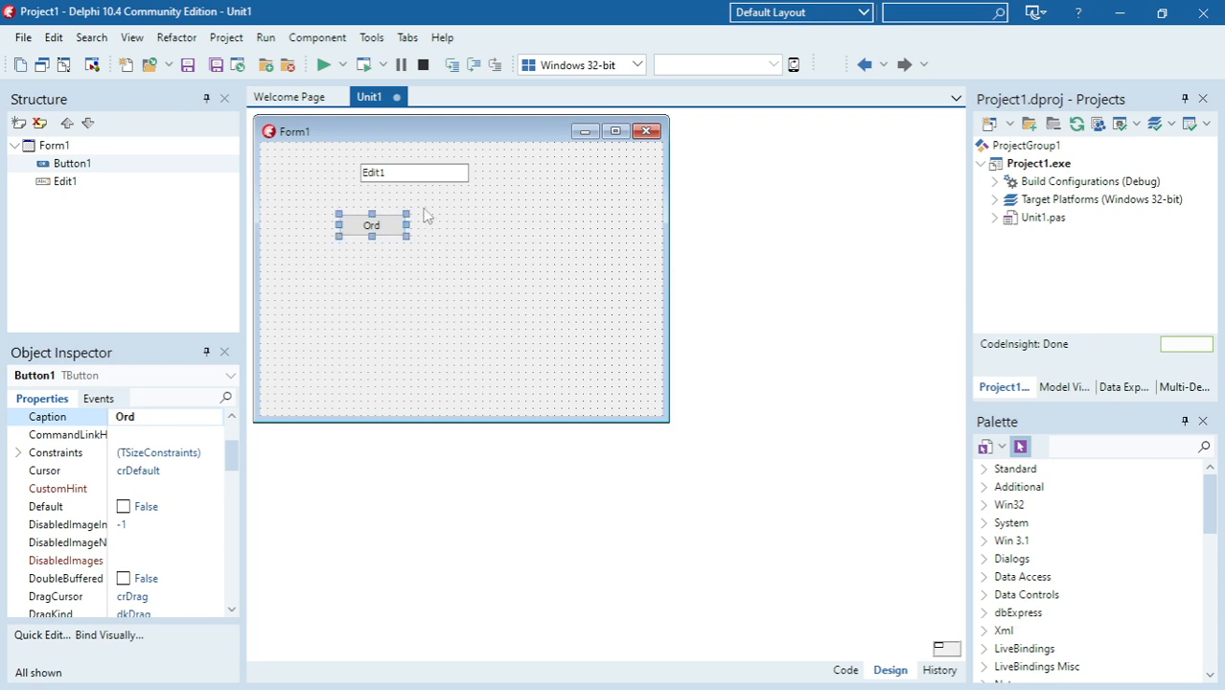
pyautogui.moveTo(388, 232)
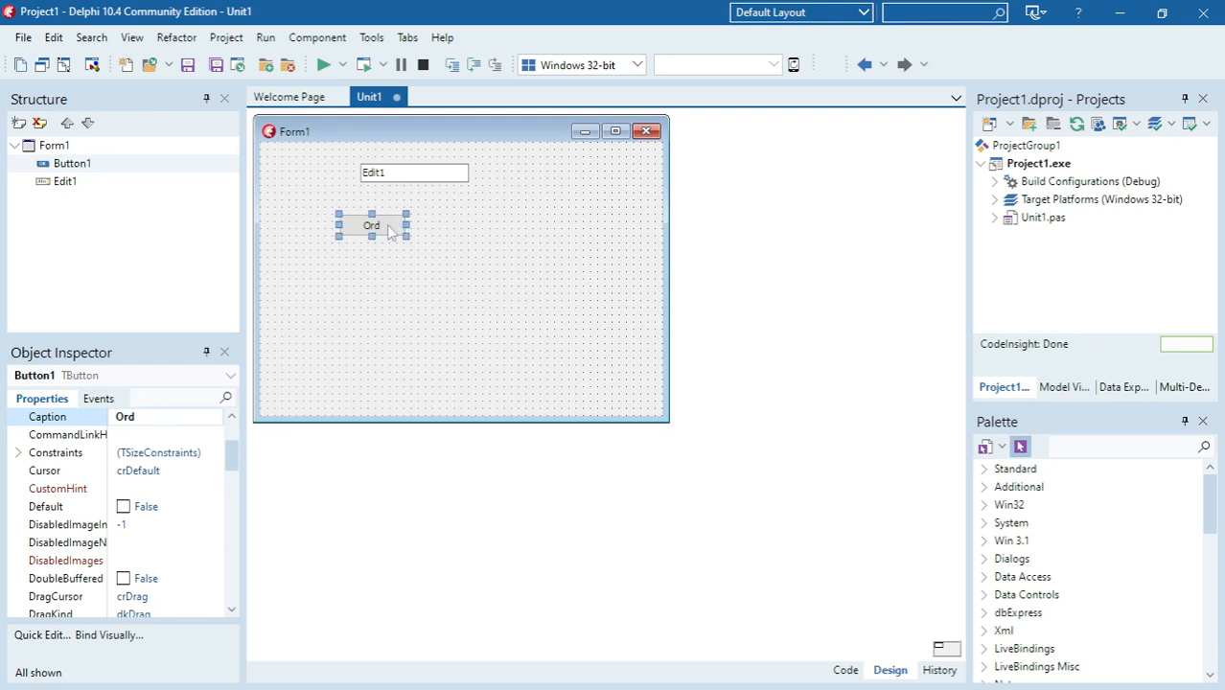
pyautogui.moveTo(371, 226); pyautogui.dragTo(406, 217)
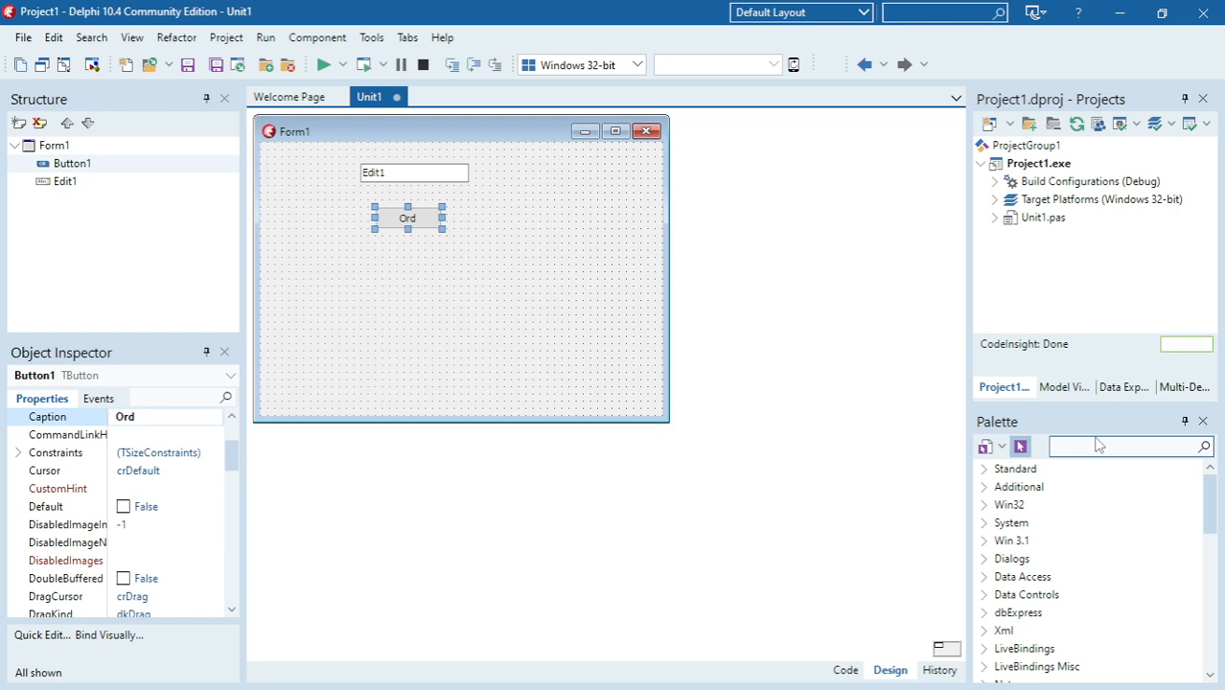
pyautogui.click(1102, 447)
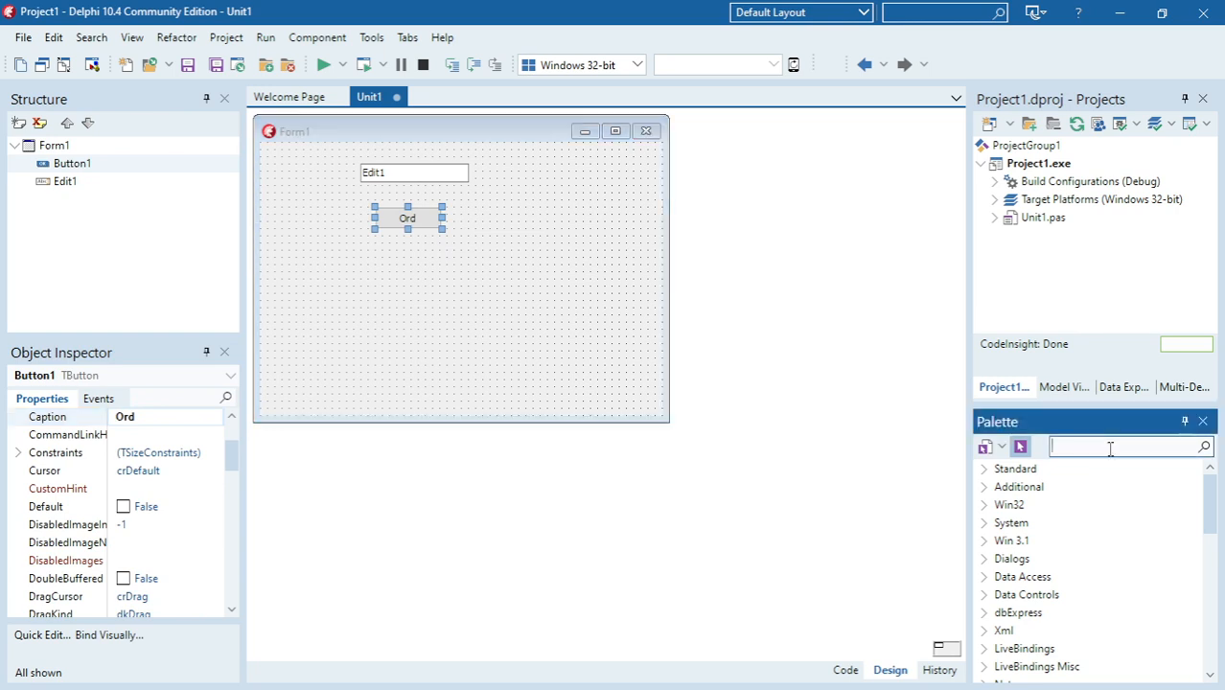
pyautogui.write('lab')
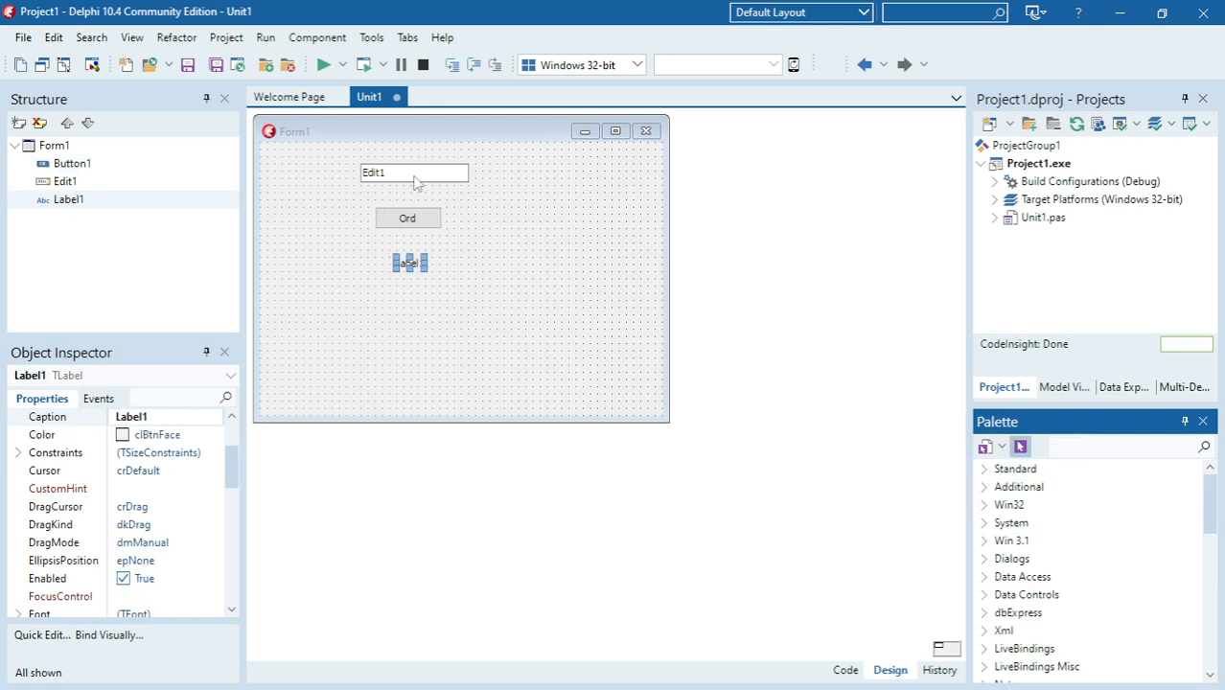
# Set the edit box text to 'a' and clear Label1's caption.
pyautogui.click(414, 173)
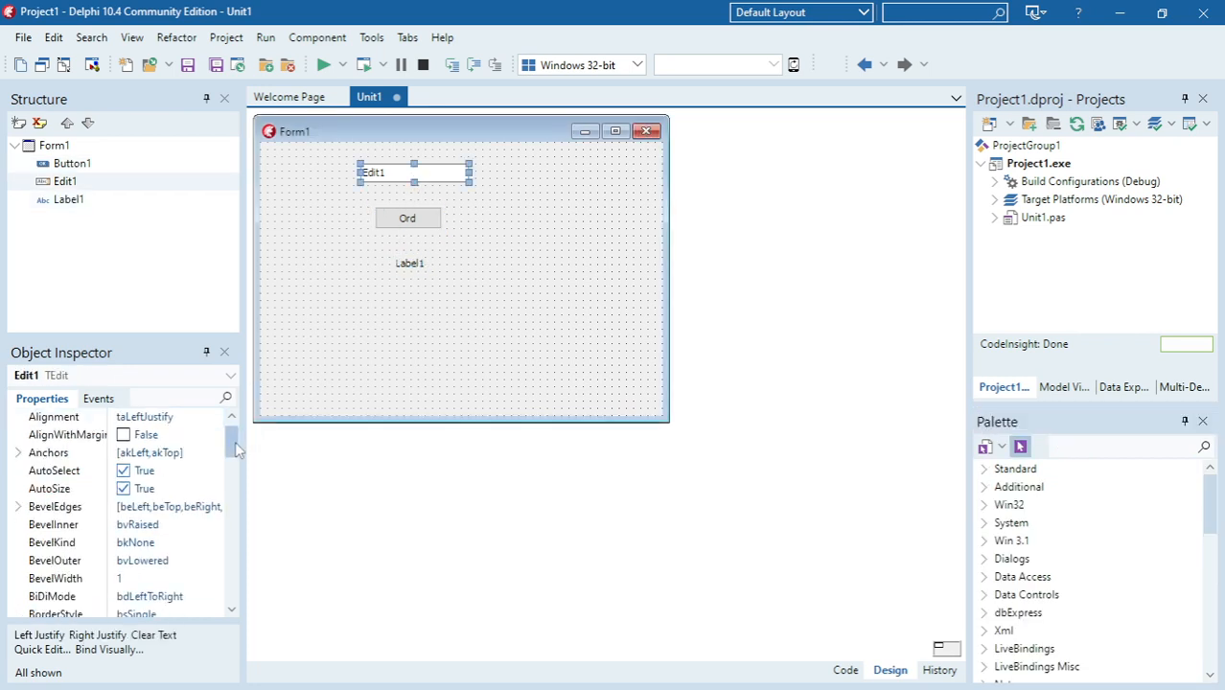
pyautogui.scroll(-3)
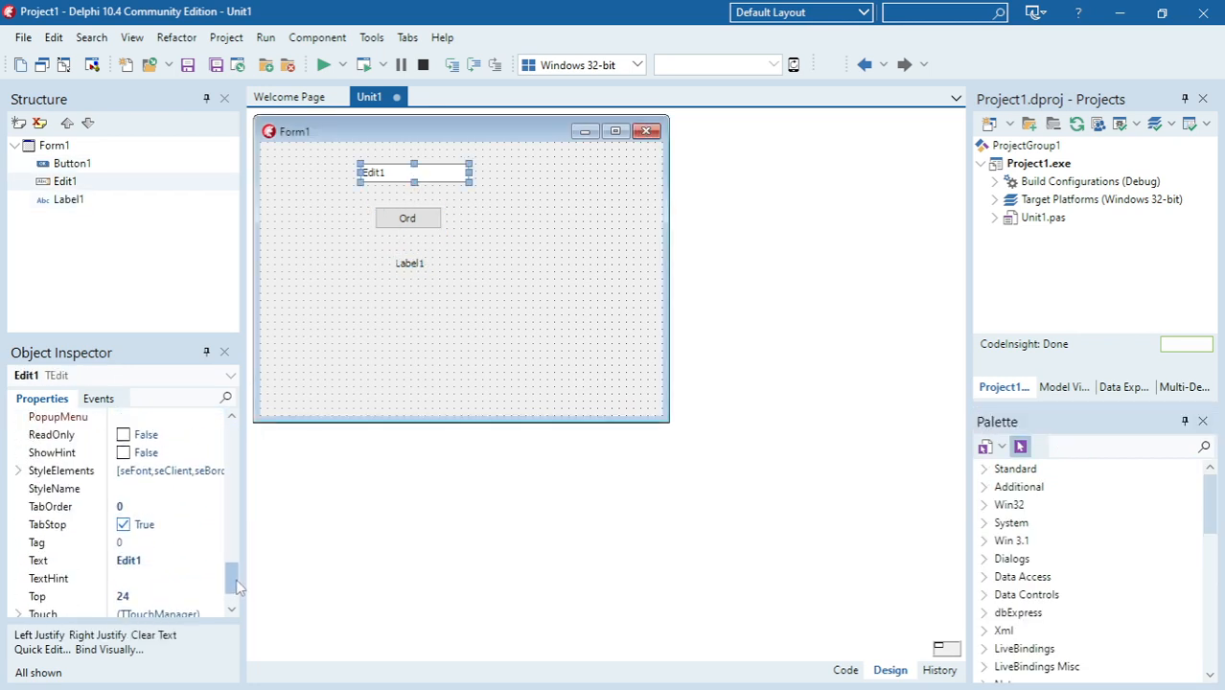
pyautogui.scroll(-3)
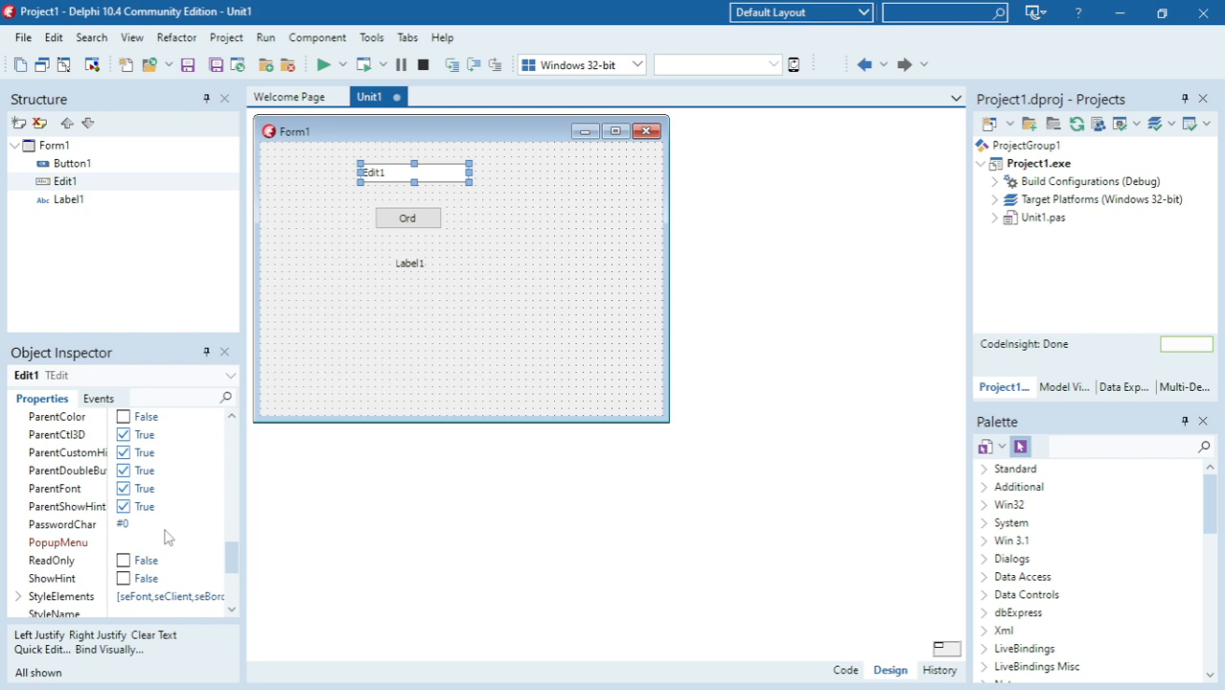
pyautogui.scroll(-3)
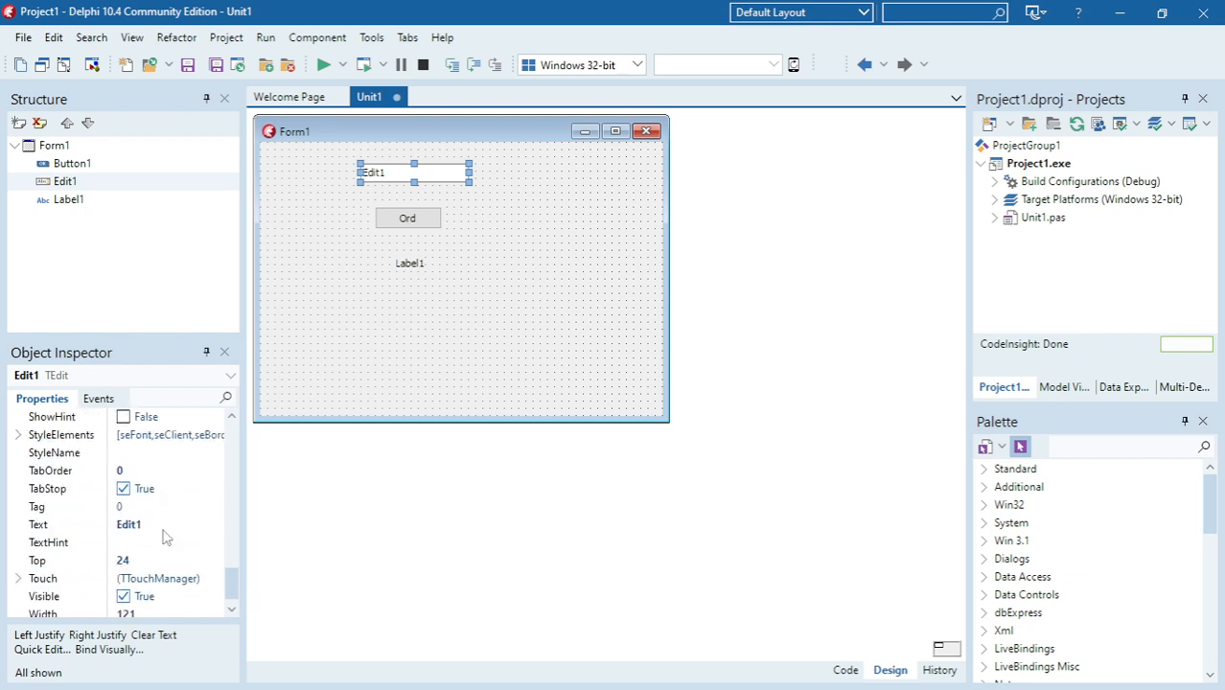
pyautogui.scroll(-3)
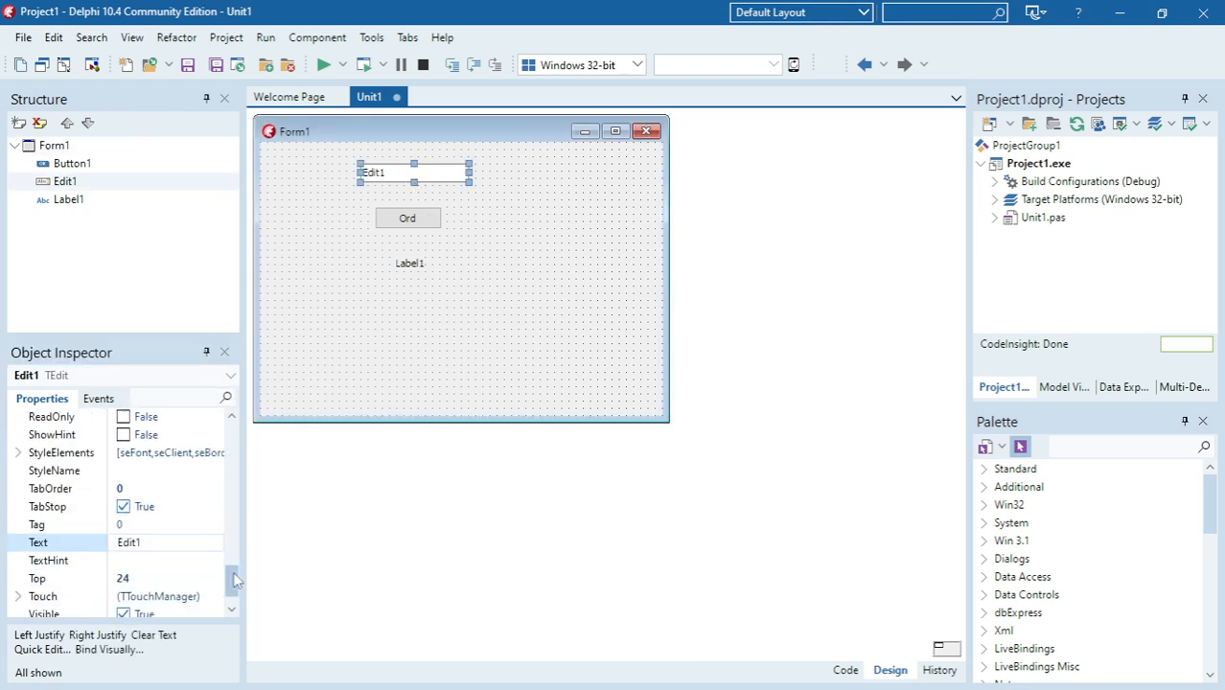
pyautogui.write('a')
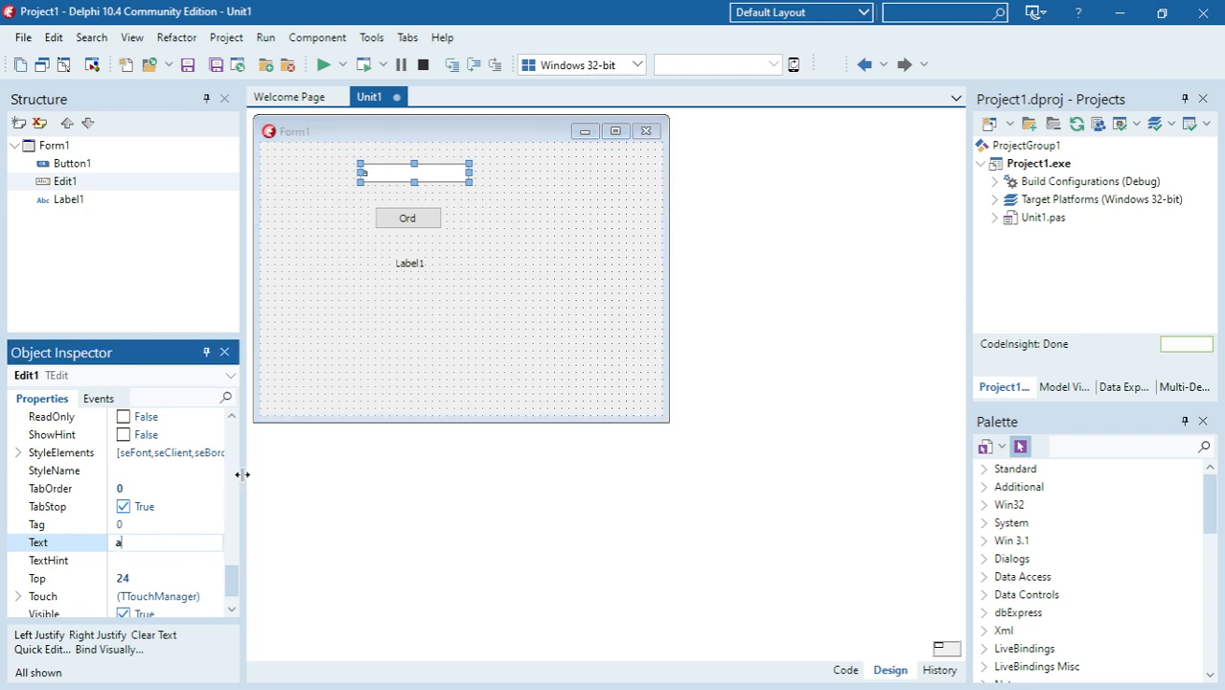
pyautogui.click(407, 217)
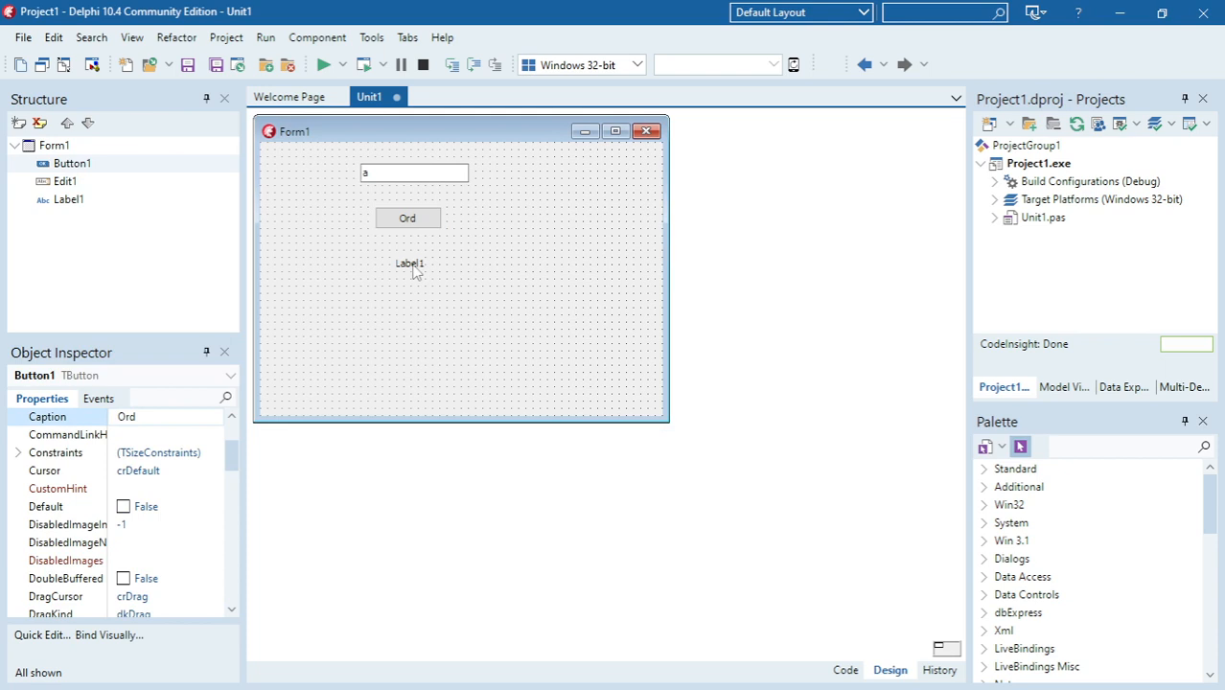
pyautogui.click(409, 263)
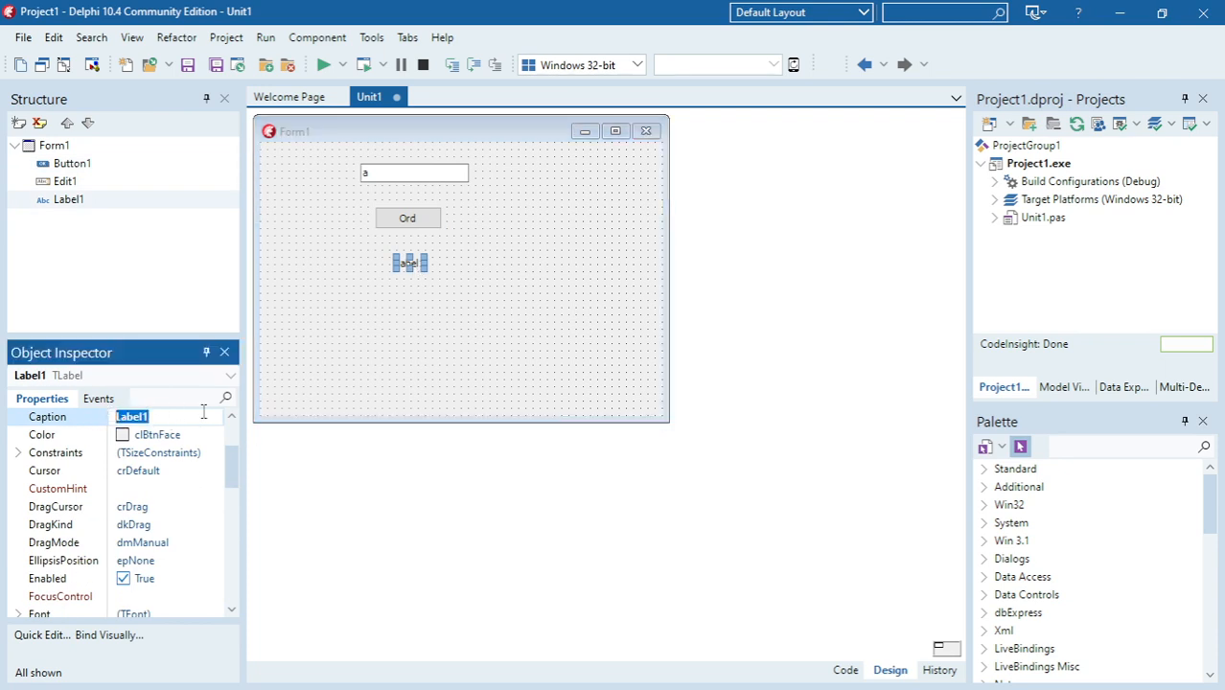
pyautogui.click(407, 217)
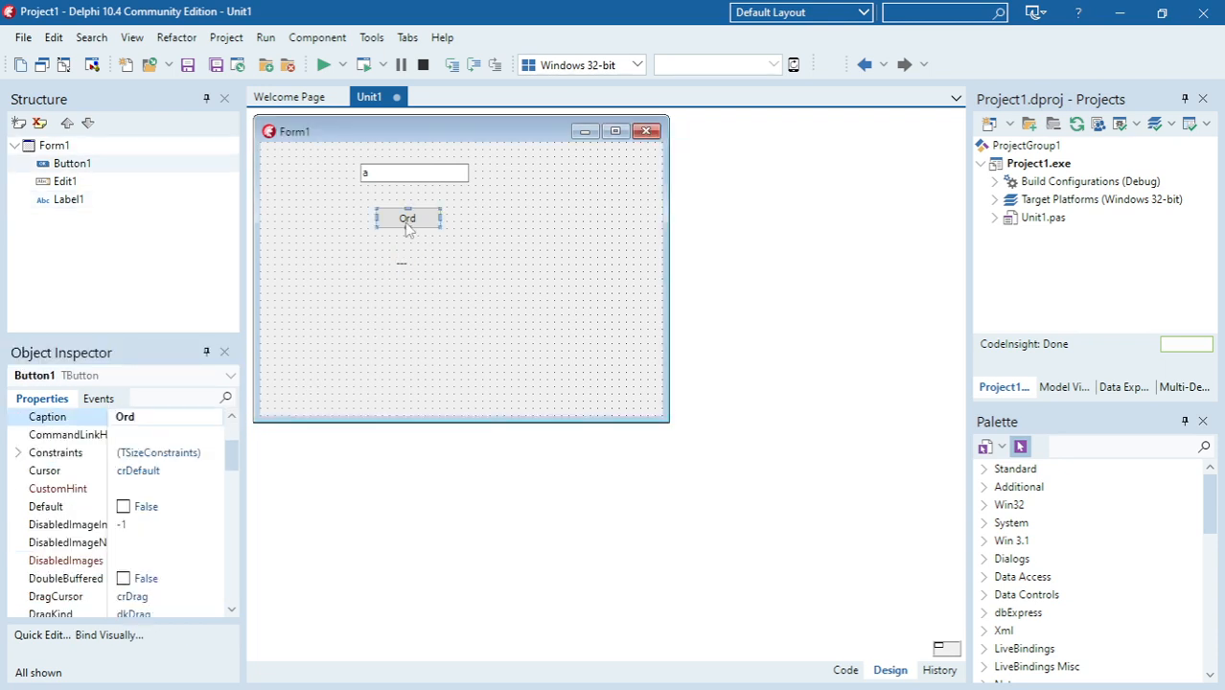
# Create the Ord button's click handler and declare var inum: integer.
pyautogui.doubleClick(407, 219)
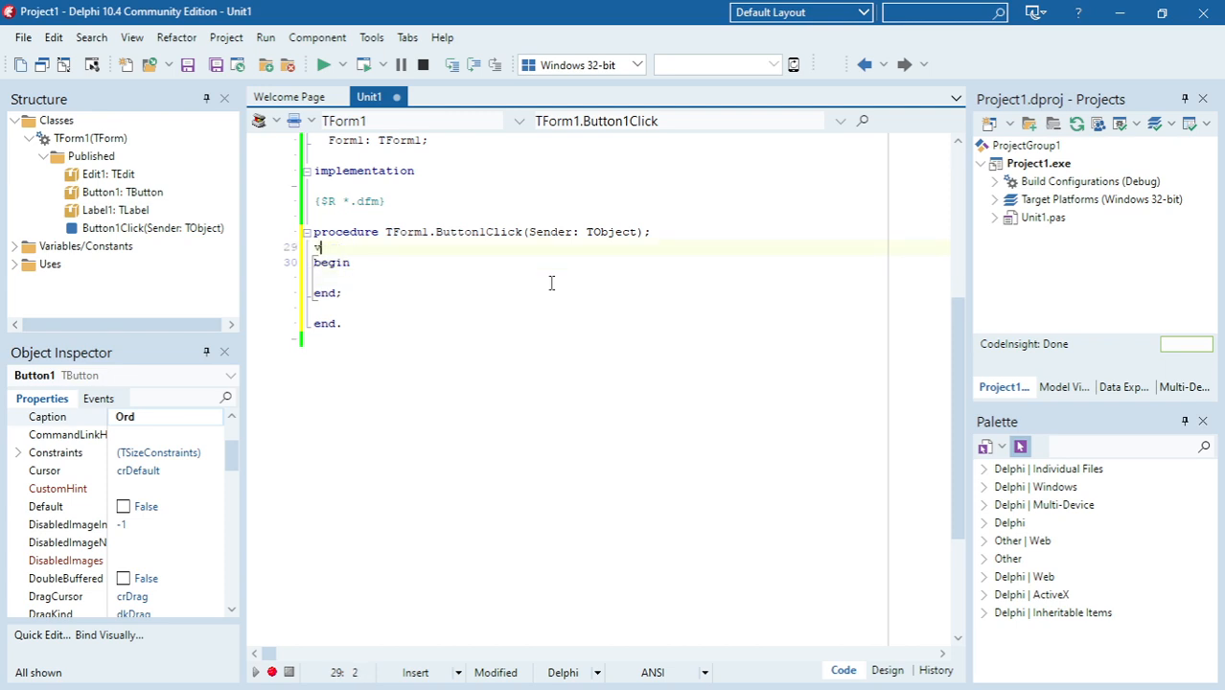
pyautogui.write('var')
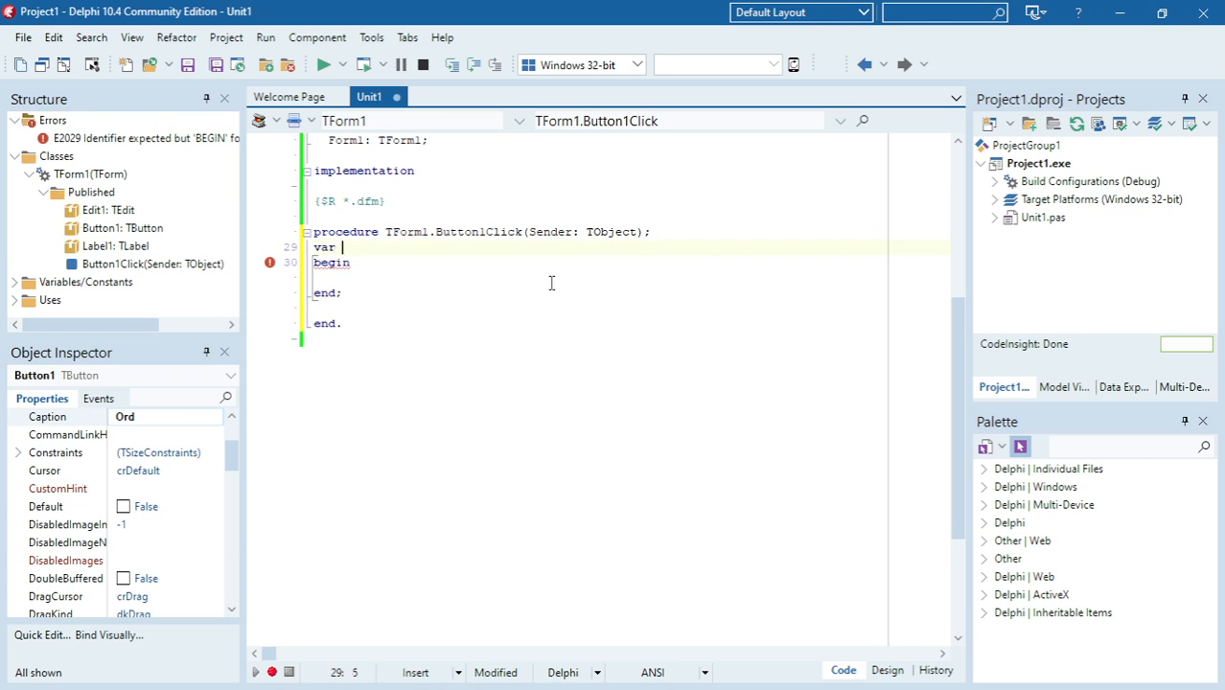
pyautogui.press('enter')
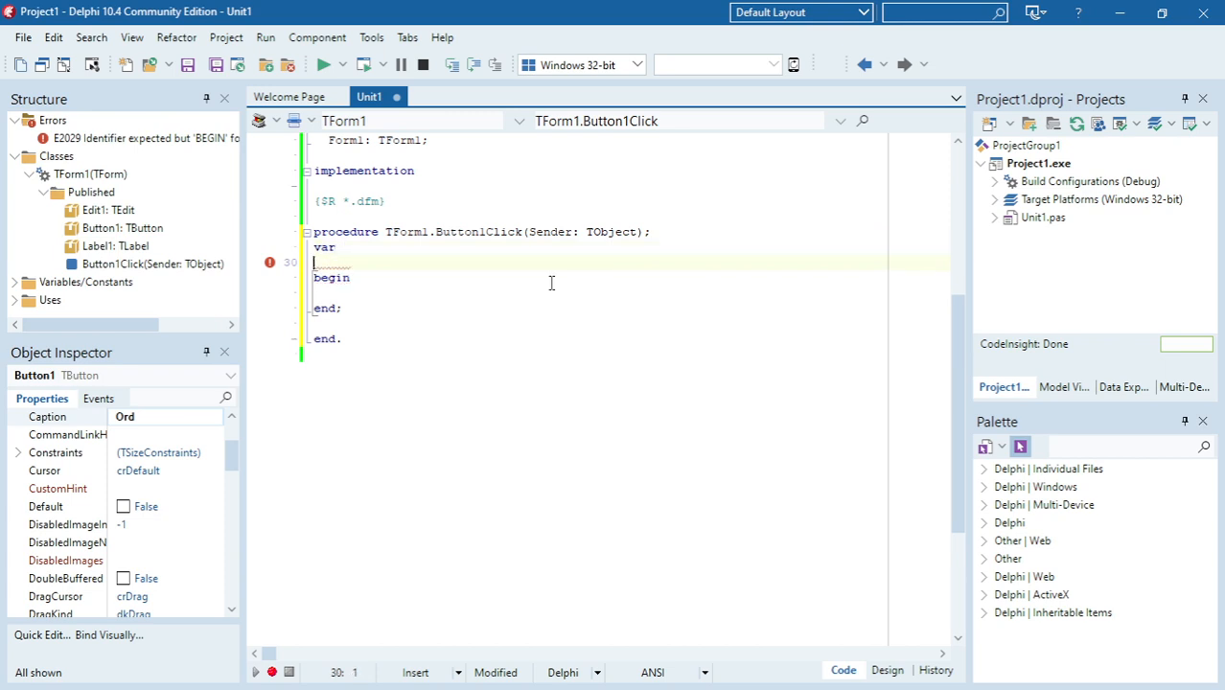
pyautogui.write('i')
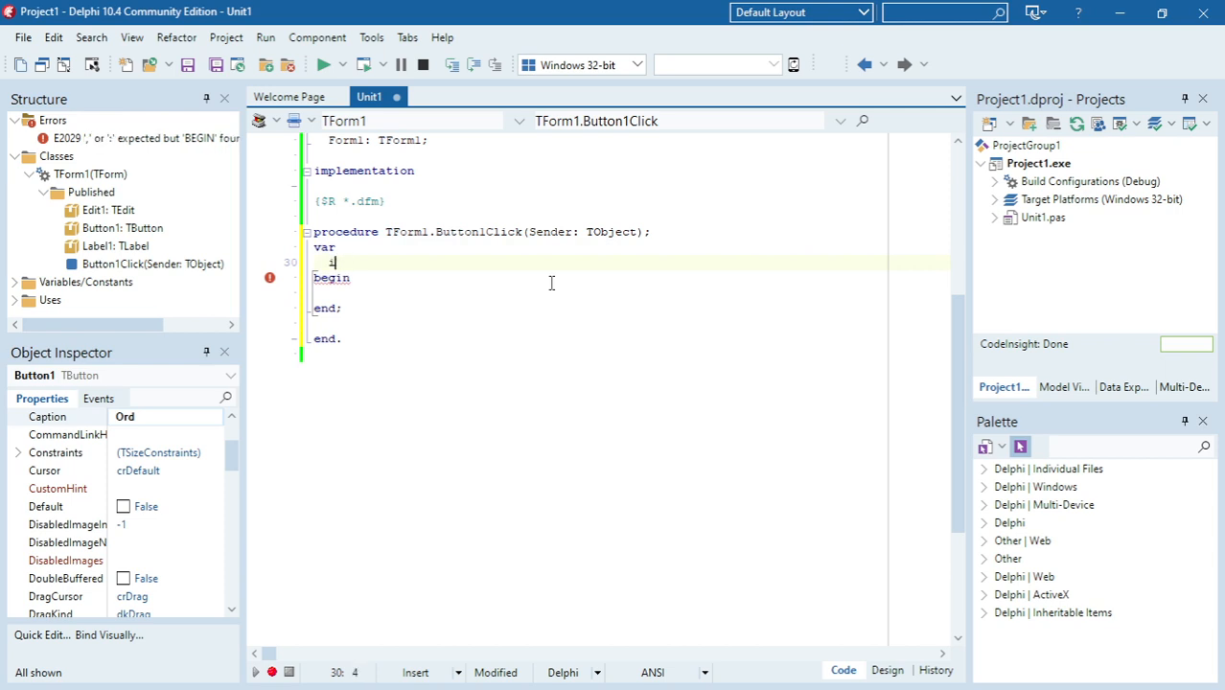
pyautogui.write('num:')
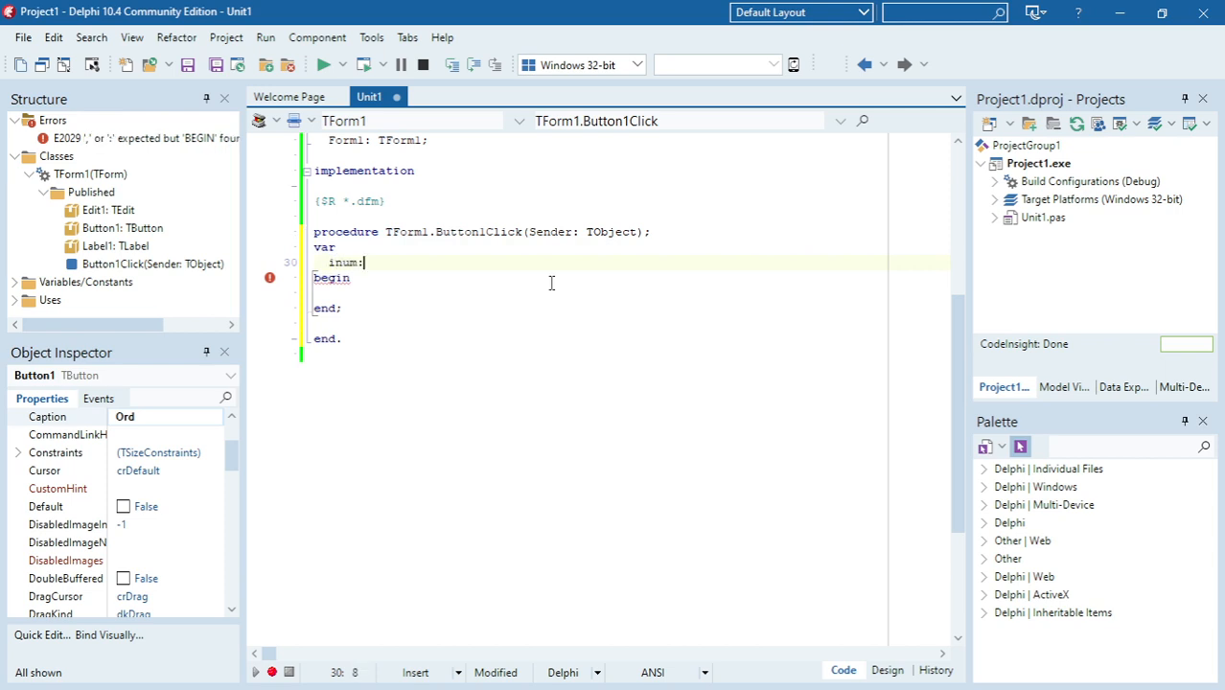
pyautogui.write('integer')
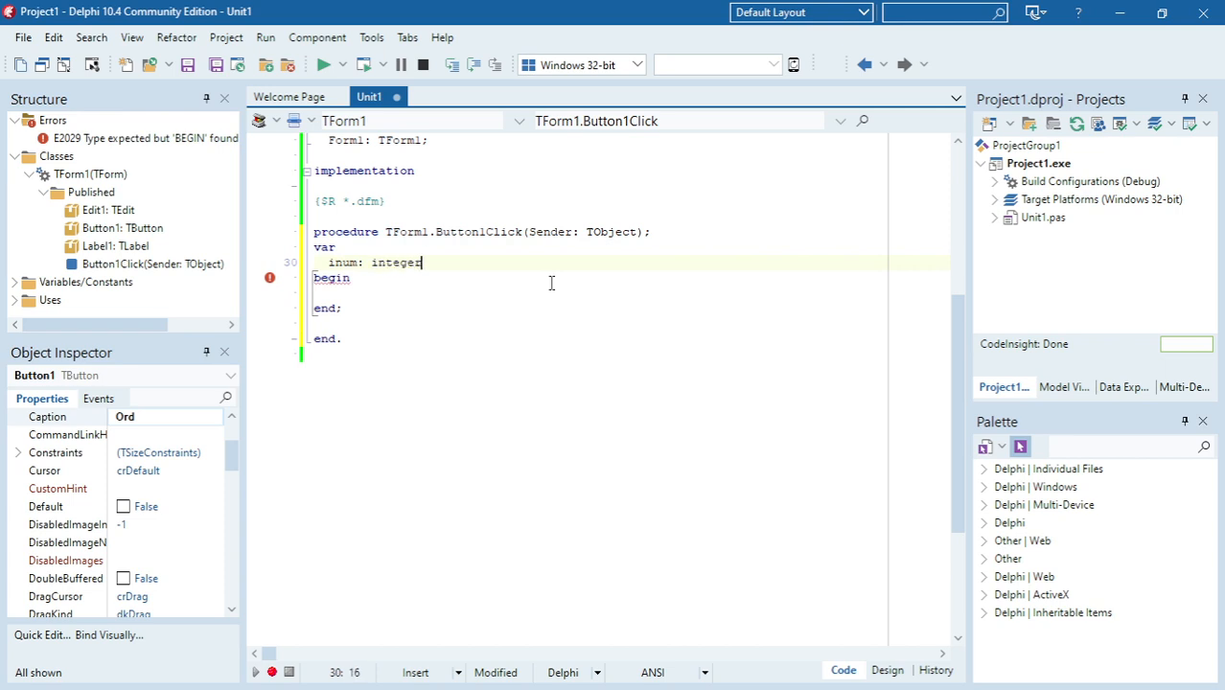
# Code inum:=ord(edit1.text[1]) and label1.Caption:=intTostr(iNum) in Button1Click.
pyautogui.doubleClick(343, 262)
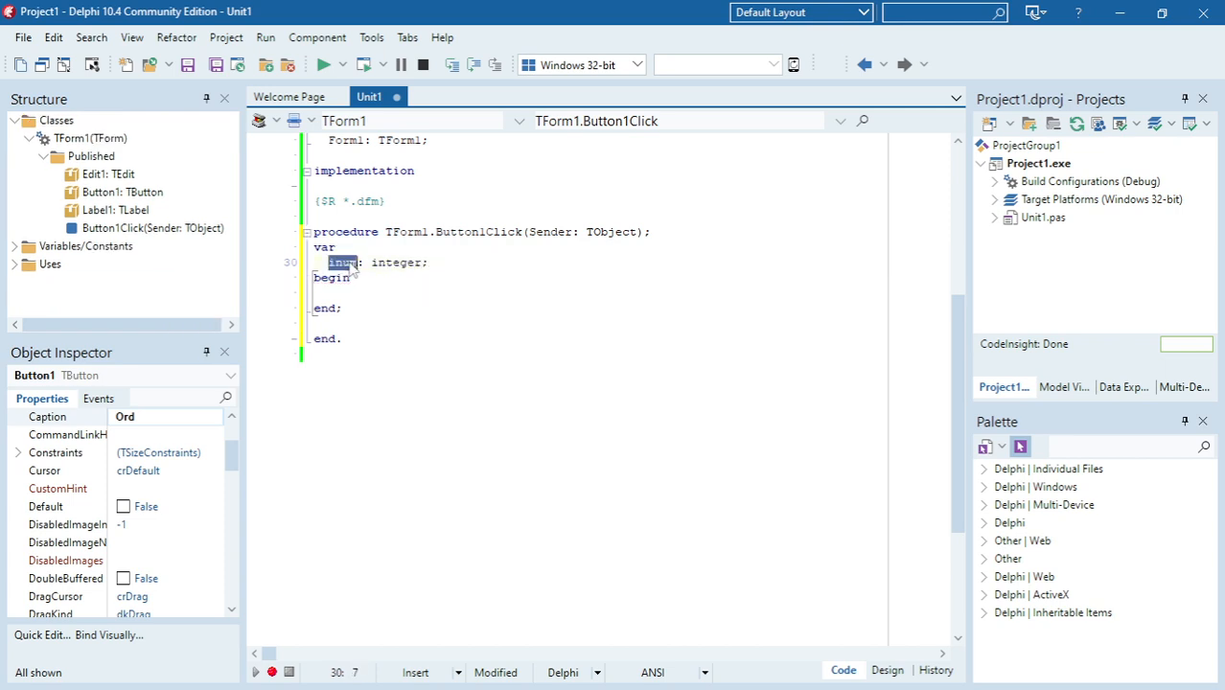
pyautogui.write('inum:')
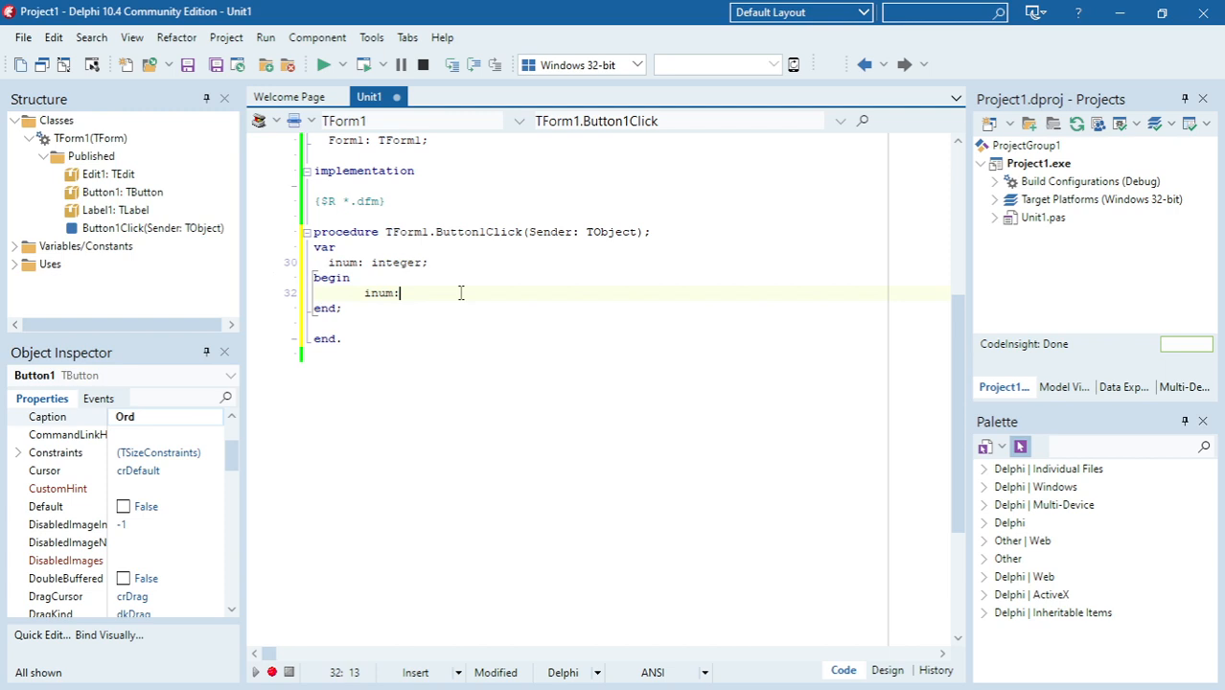
pyautogui.write('=ord')
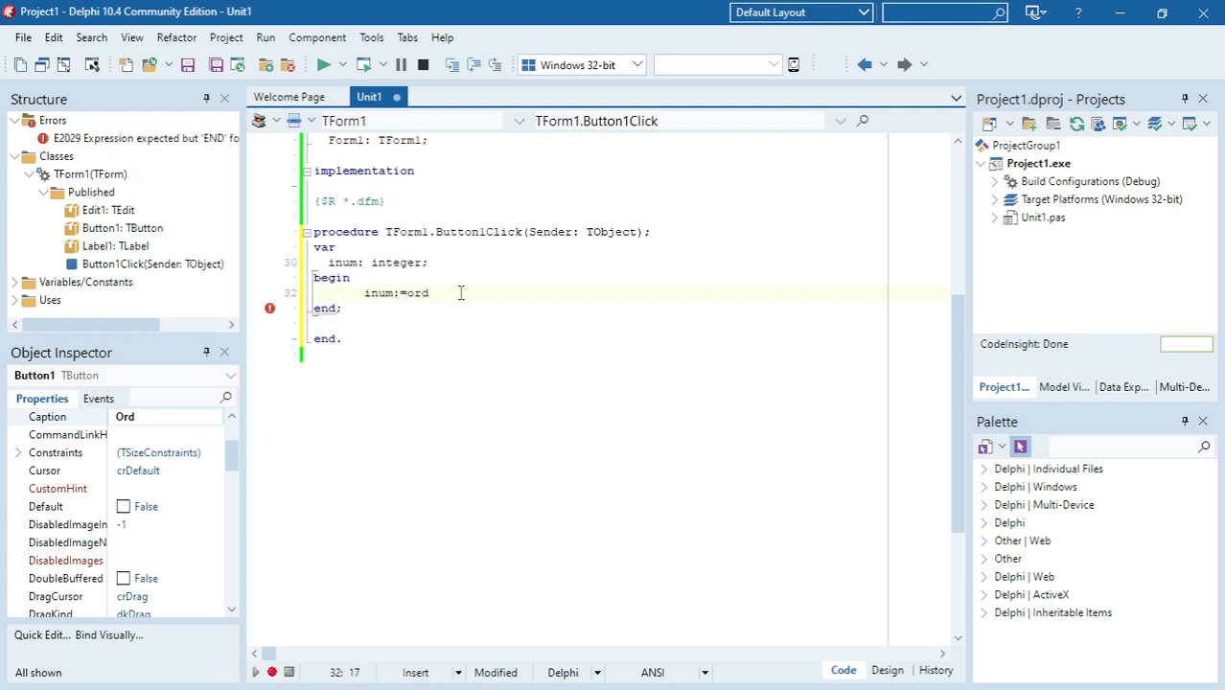
pyautogui.write('(')
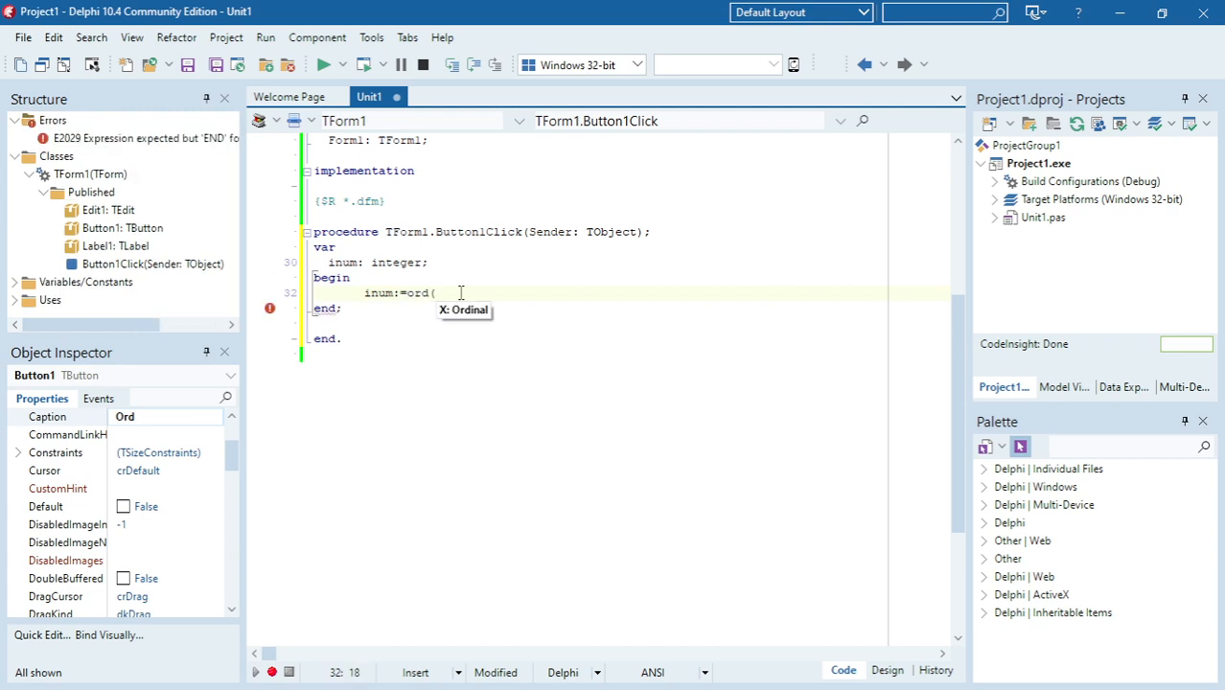
pyautogui.write('edit1.')
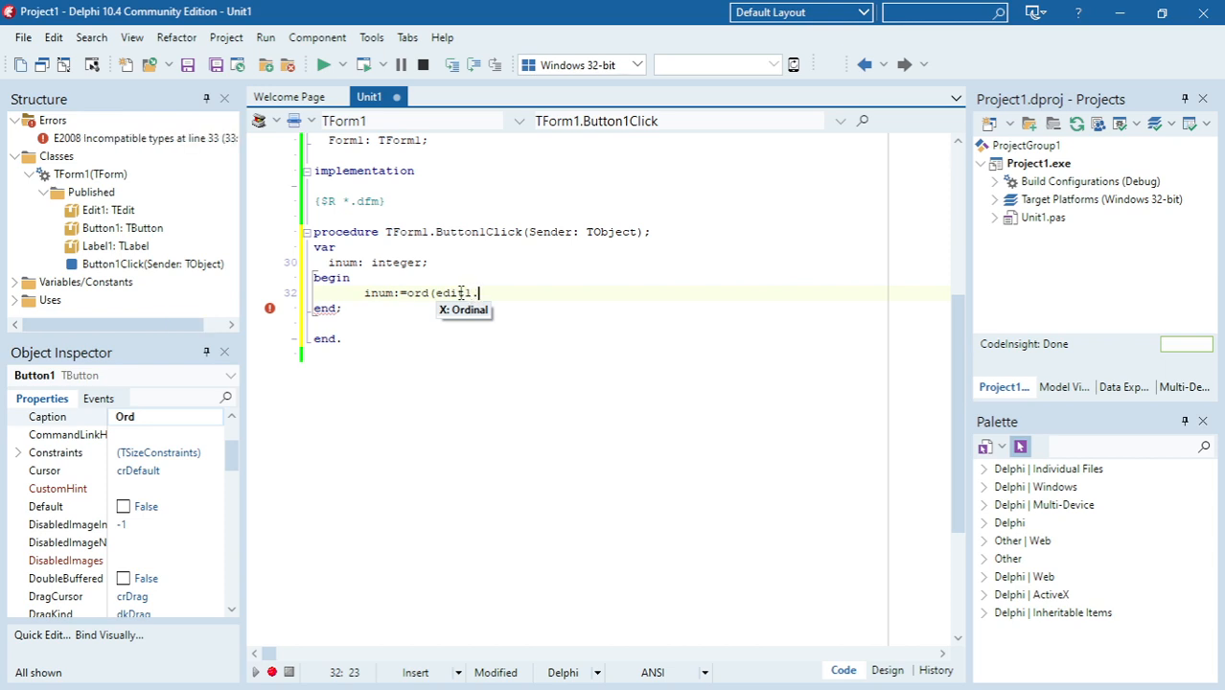
pyautogui.write('text[1]);')
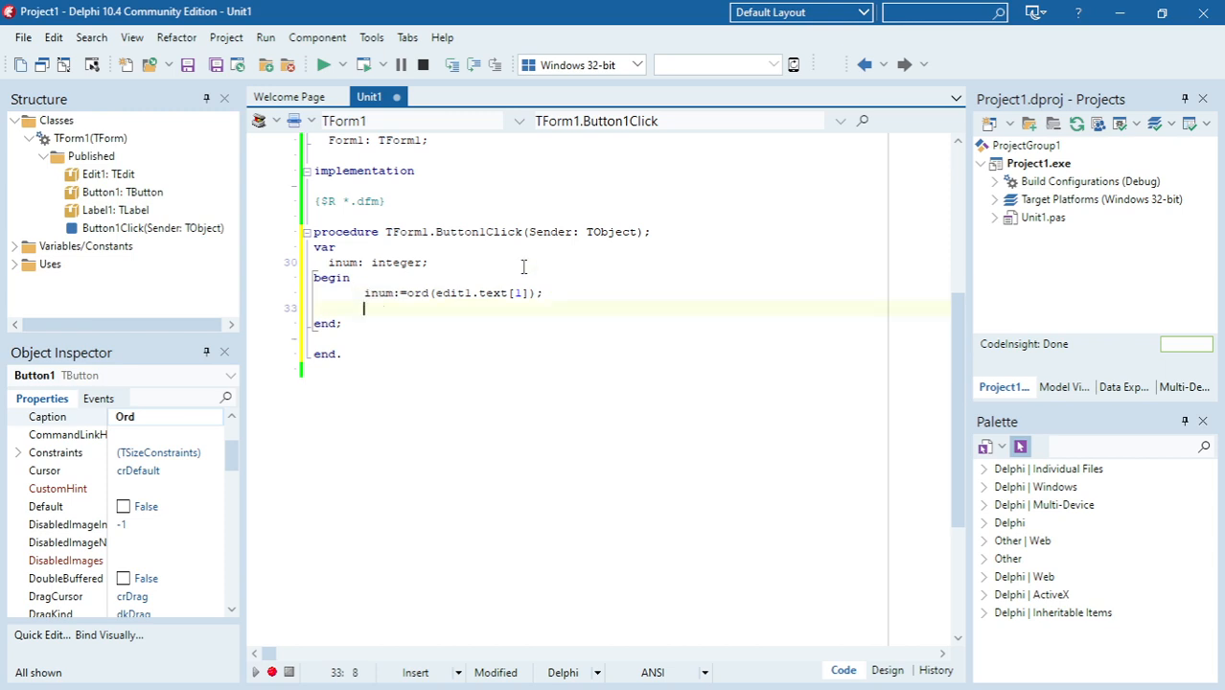
pyautogui.write('label1.Caption')
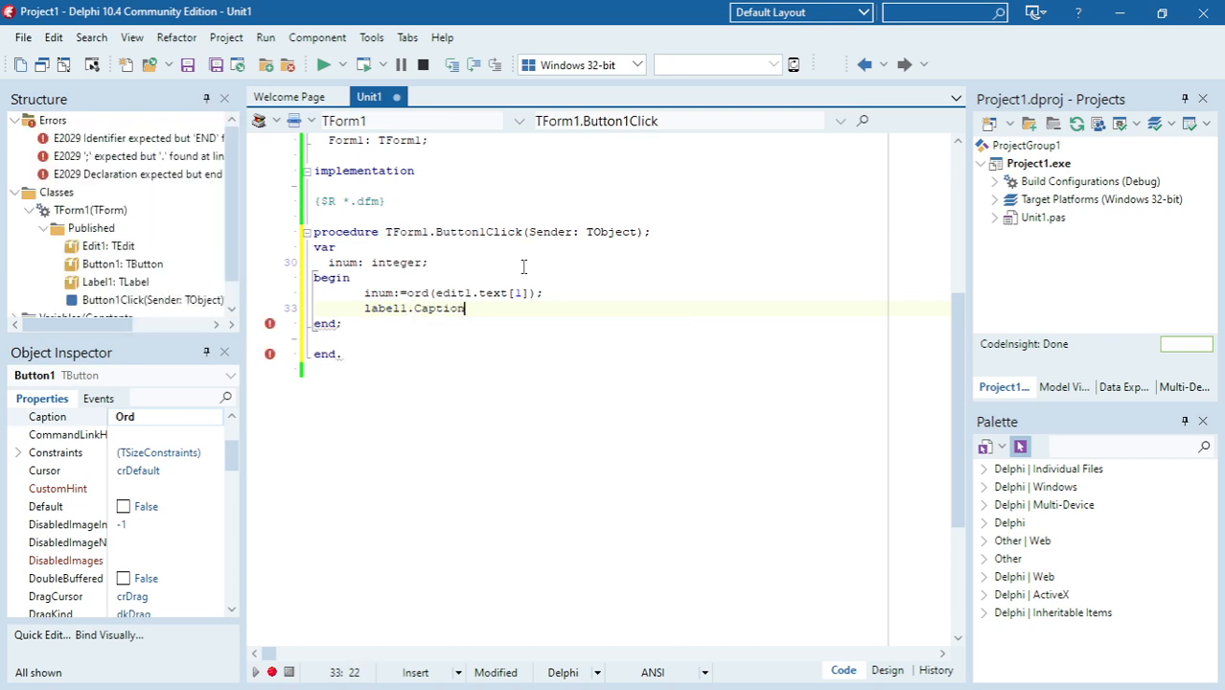
pyautogui.write(':=')
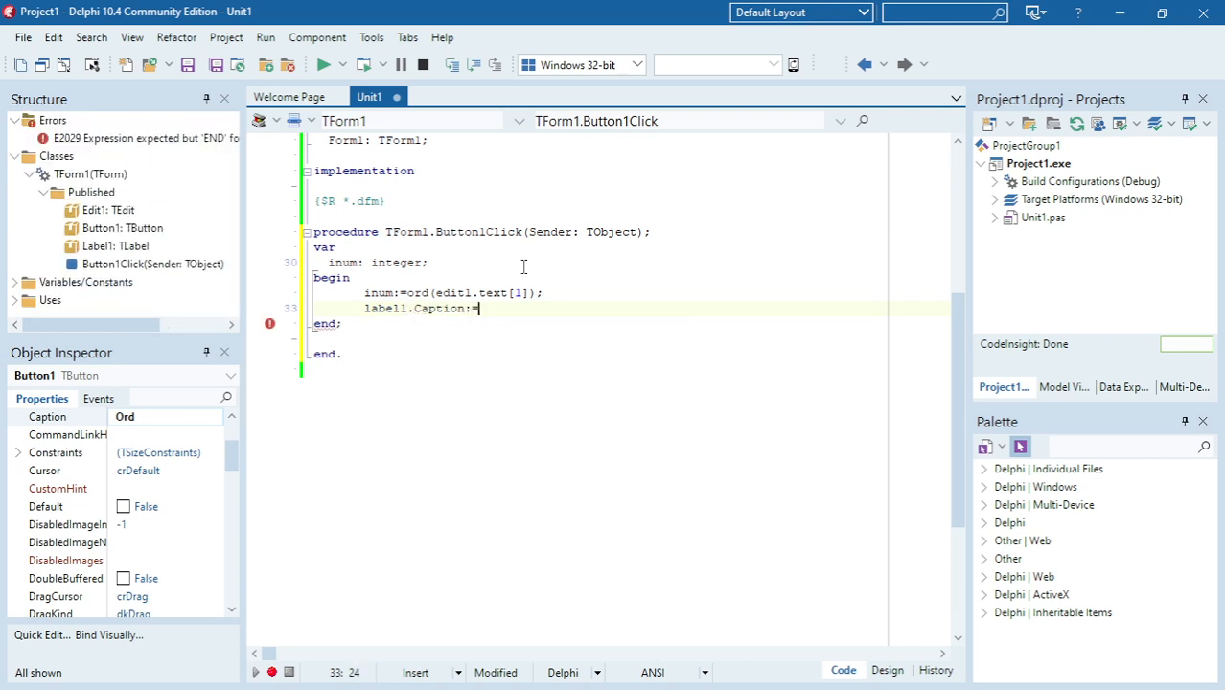
pyautogui.write('iNu')
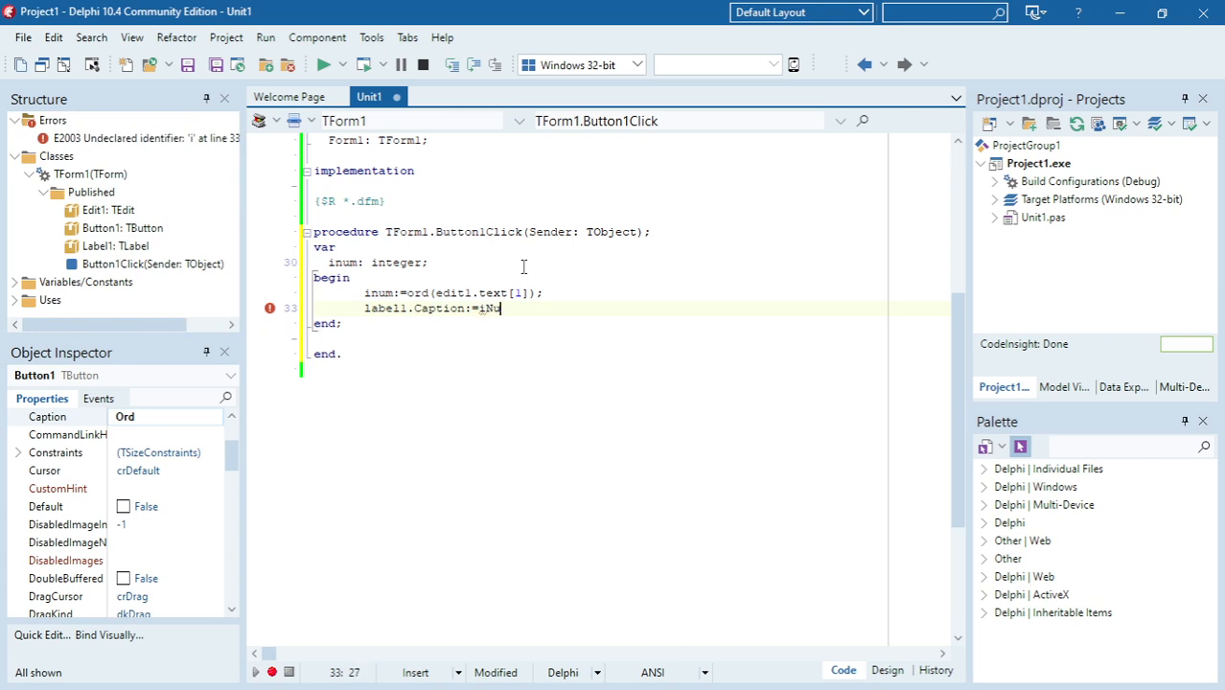
pyautogui.write('m')
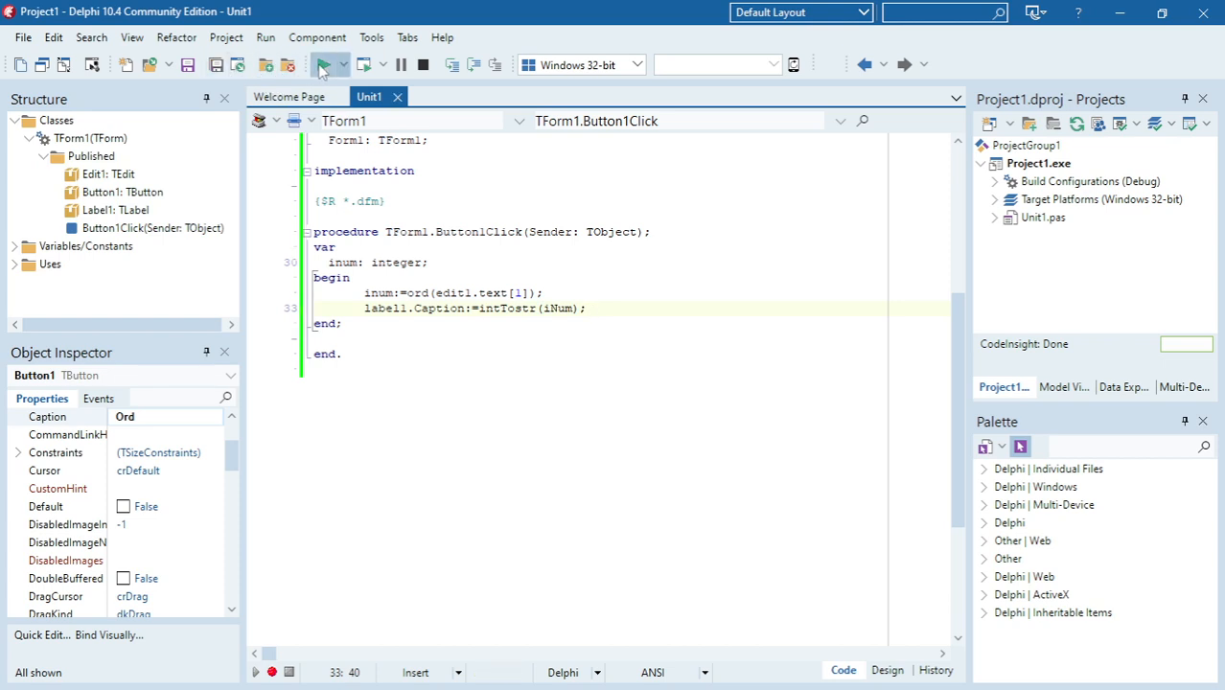
# Run the app, confirm Ord shows 97 for 'a', and close the form.
pyautogui.click(325, 64)
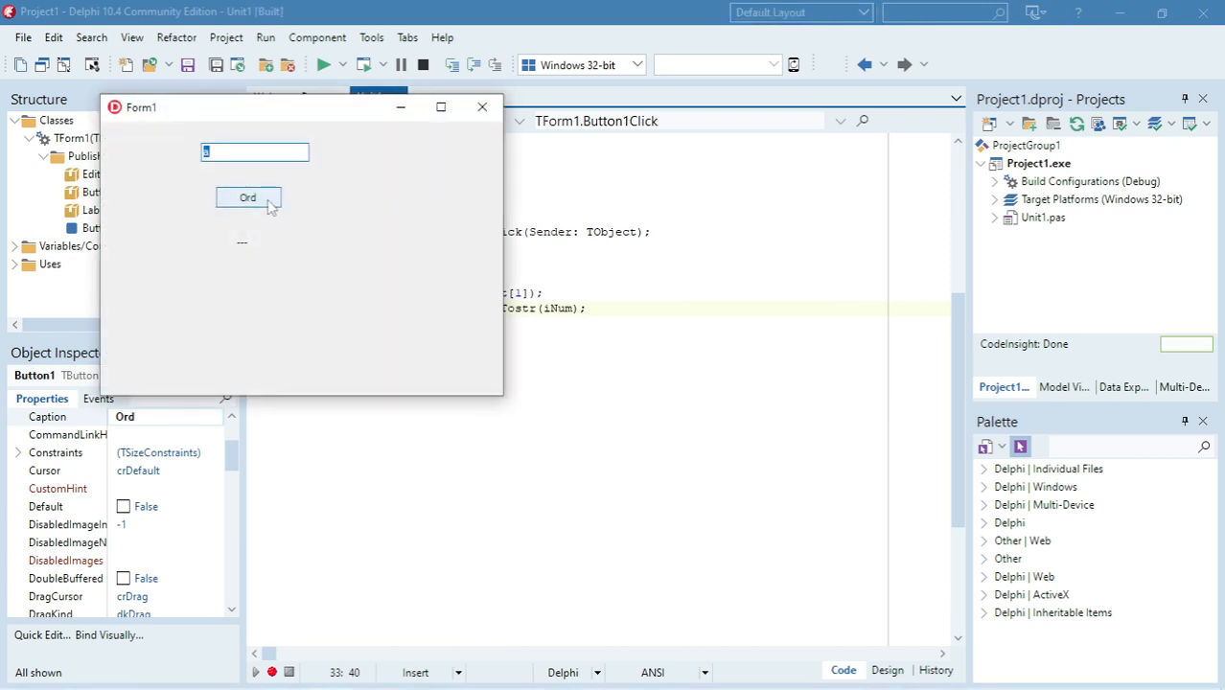
pyautogui.click(248, 198)
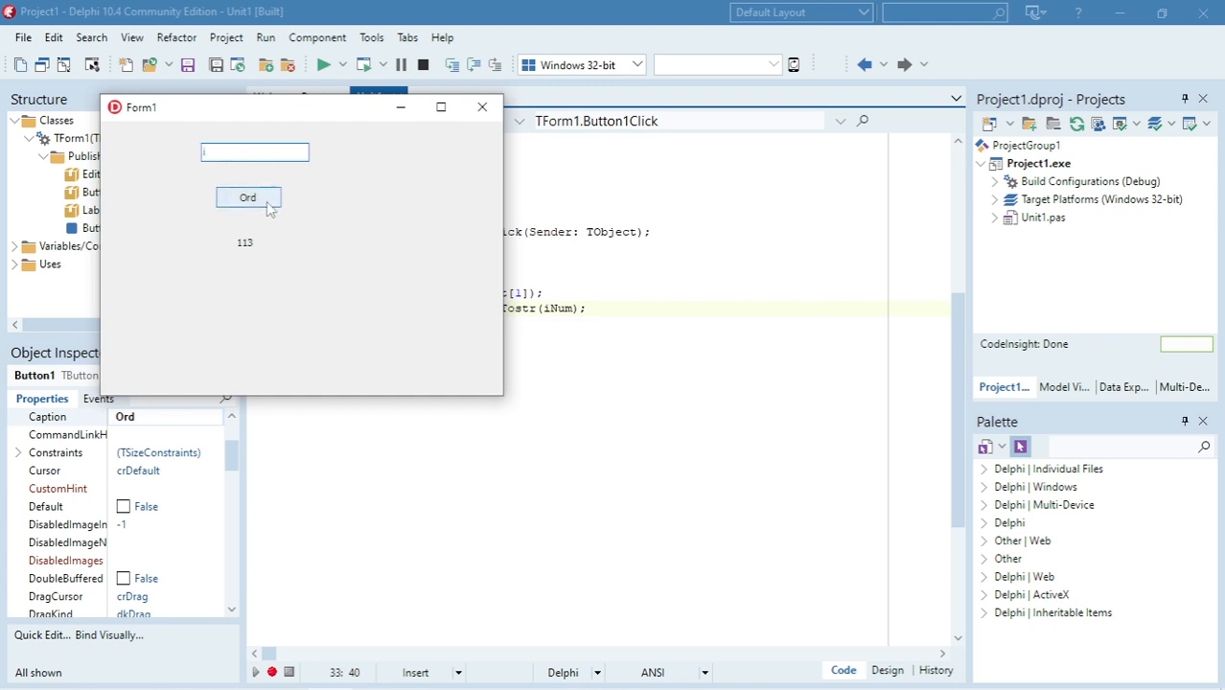
pyautogui.click(247, 198)
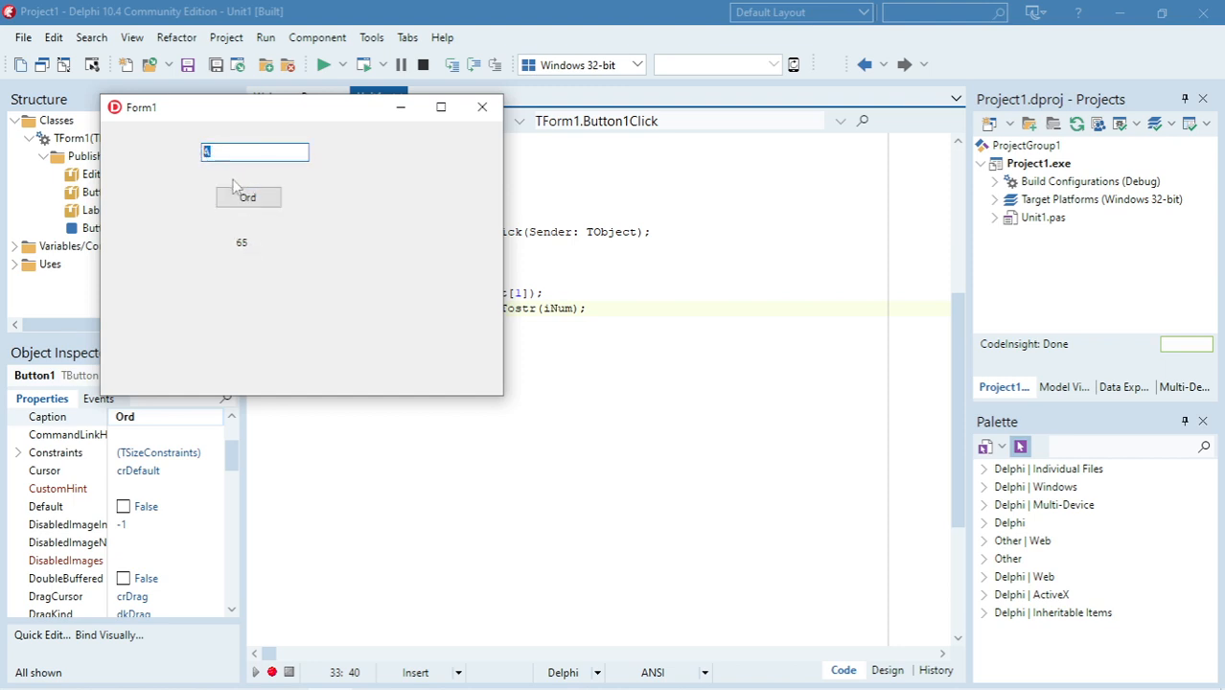
pyautogui.click(247, 197)
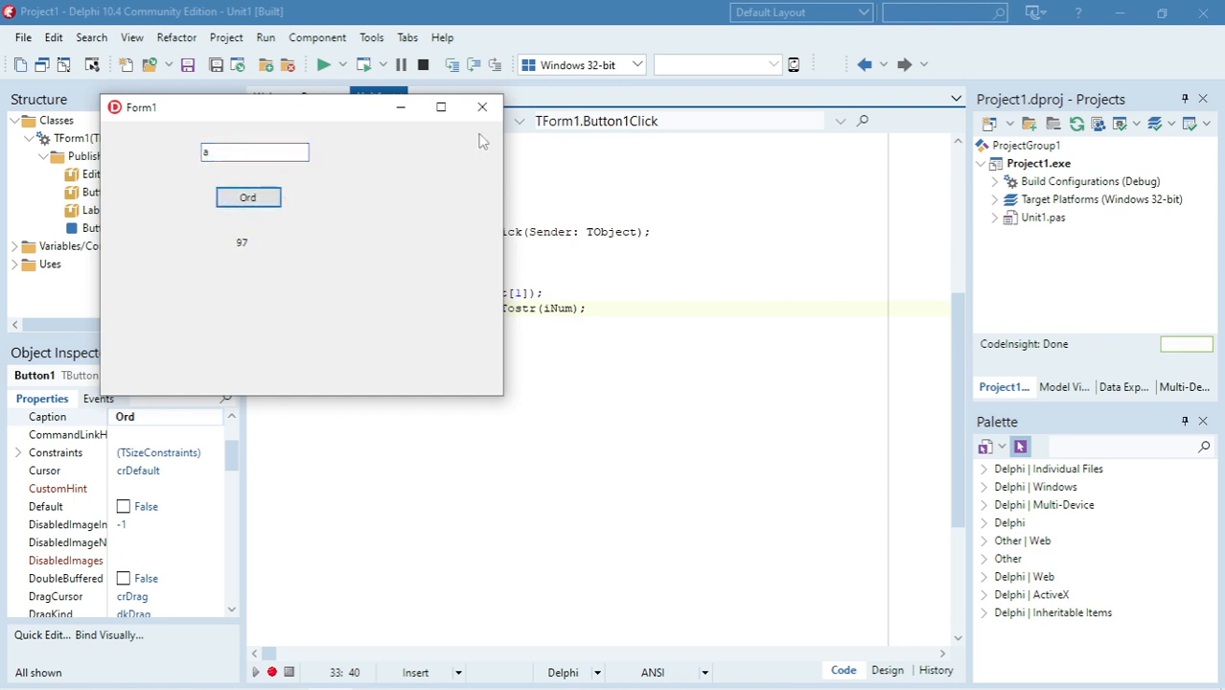
pyautogui.click(481, 106)
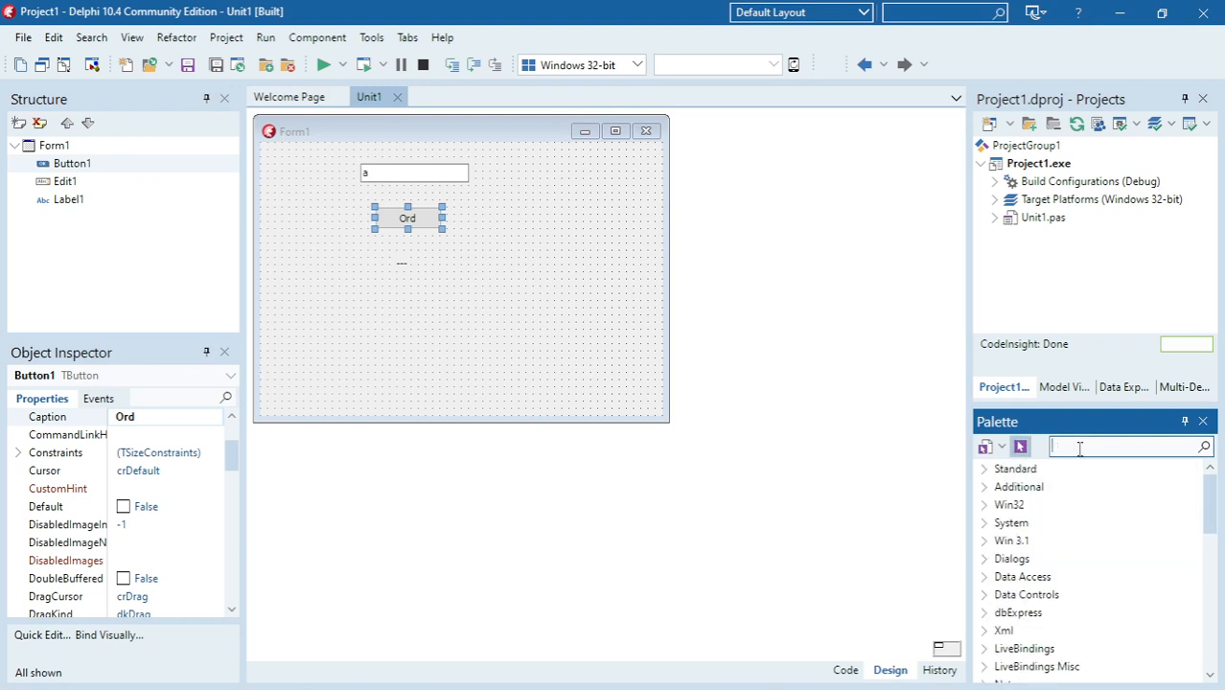
# Drop a TButton beside Ord and set its Caption to Chr.
pyautogui.write('but')
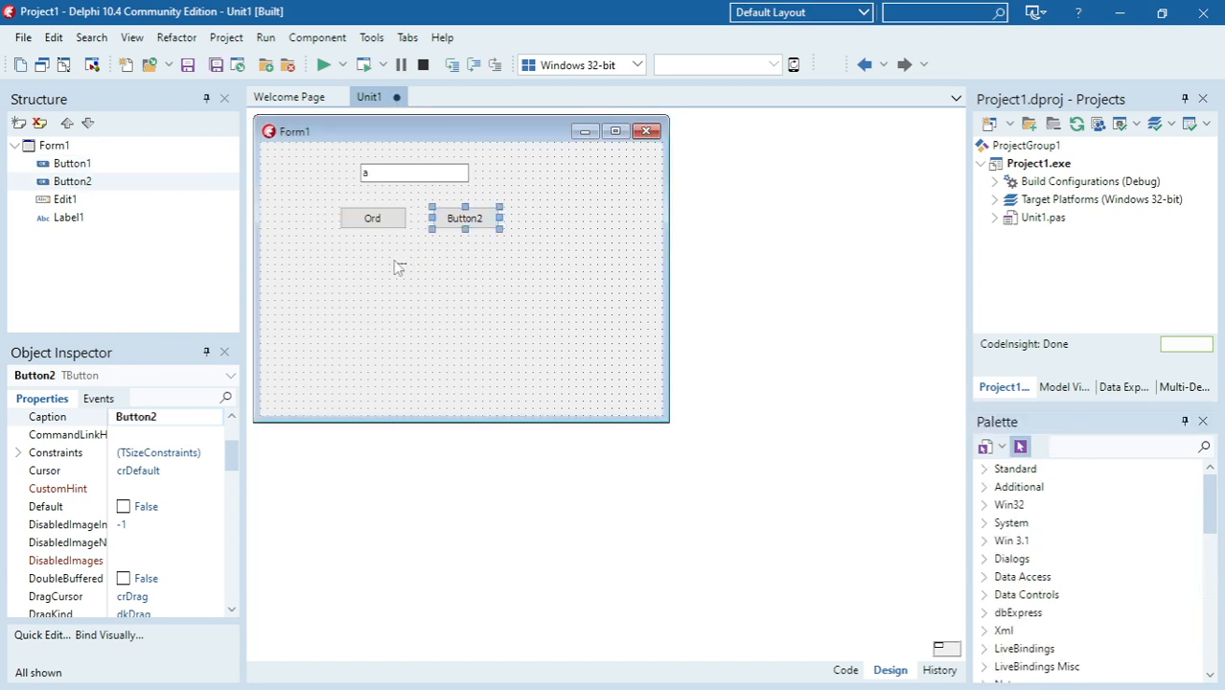
pyautogui.click(401, 262)
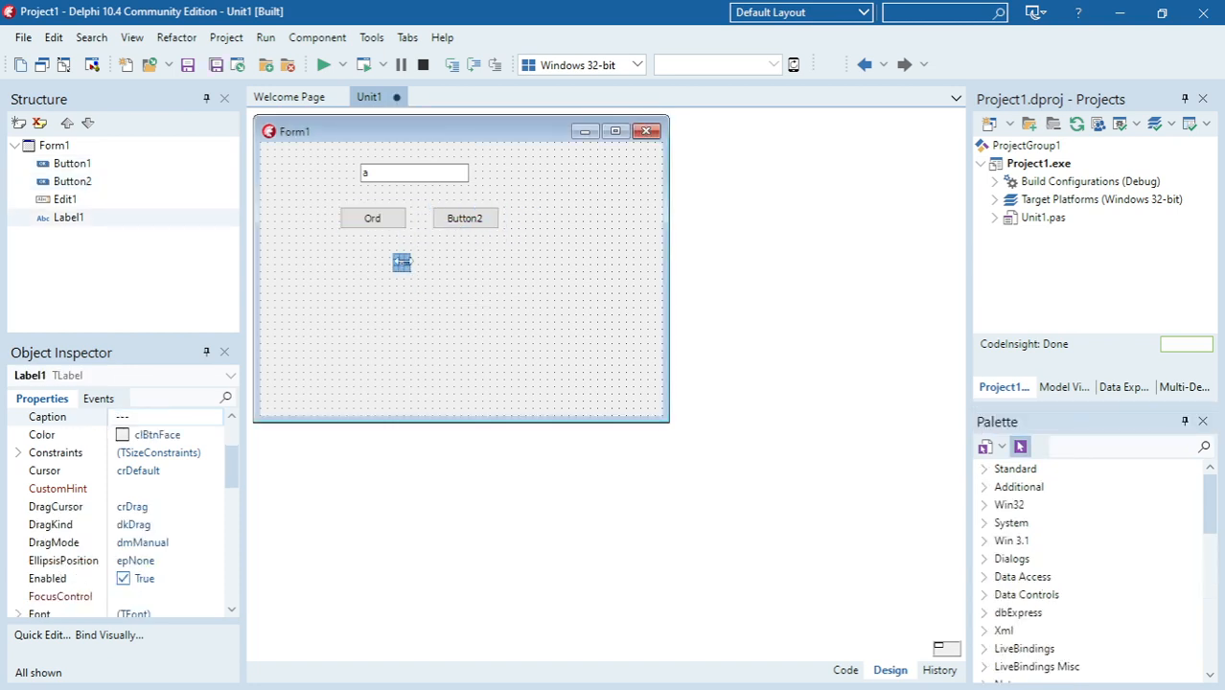
pyautogui.doubleClick(464, 217)
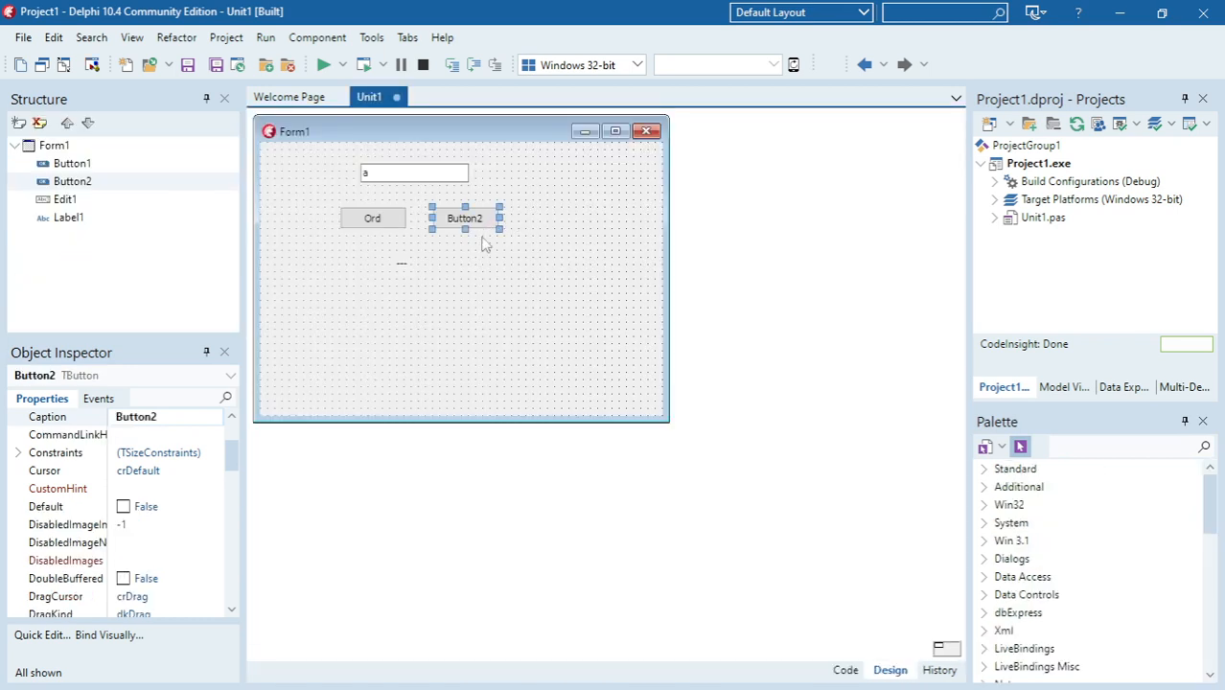
pyautogui.moveTo(489, 240)
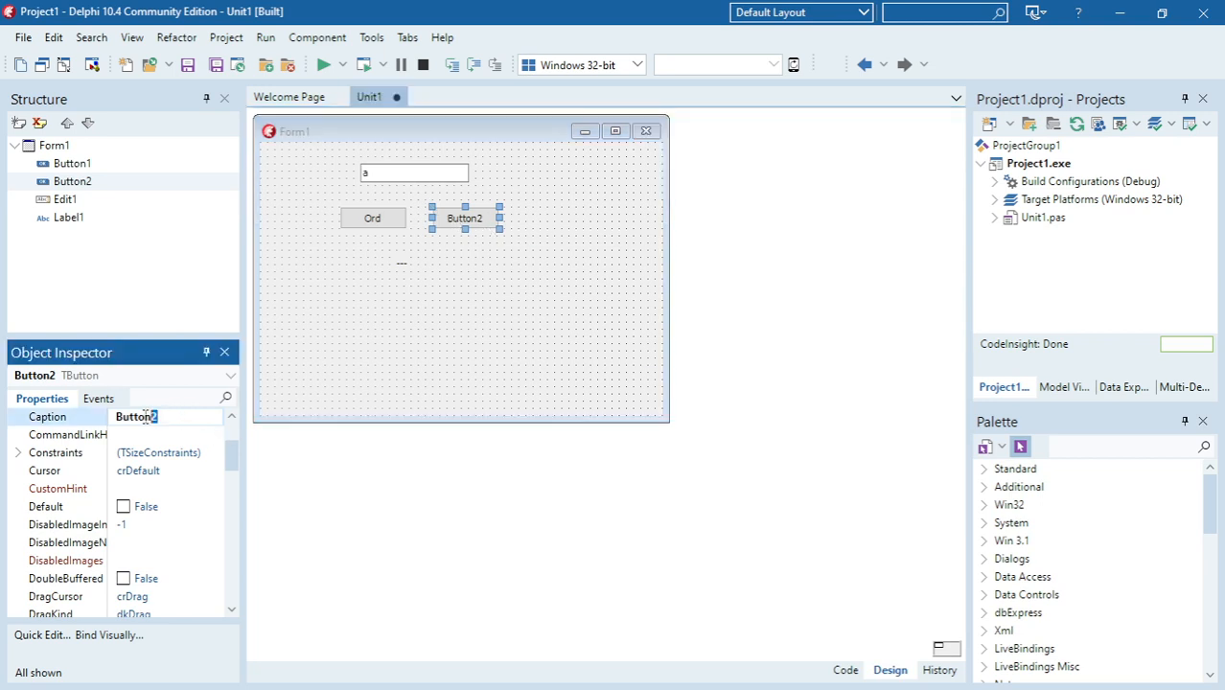
pyautogui.write('Chr')
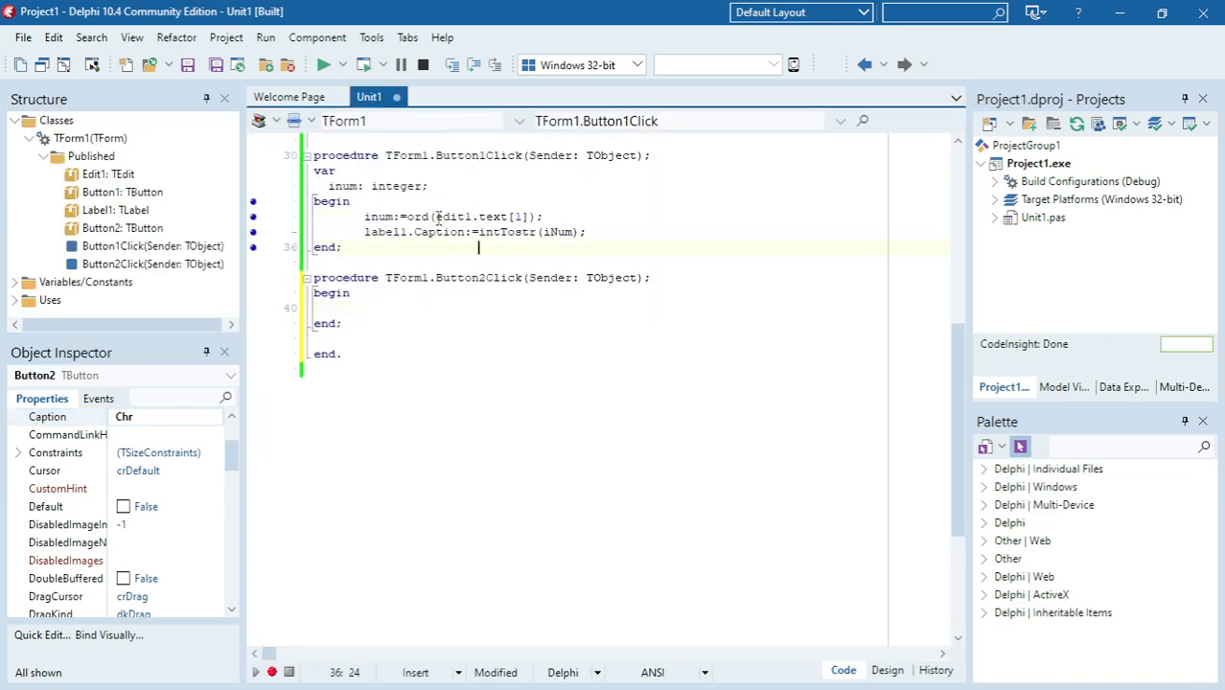
# Write label1.Caption:=chr(inum); in Button2Click and select inum's local declaration.
pyautogui.click(362, 308)
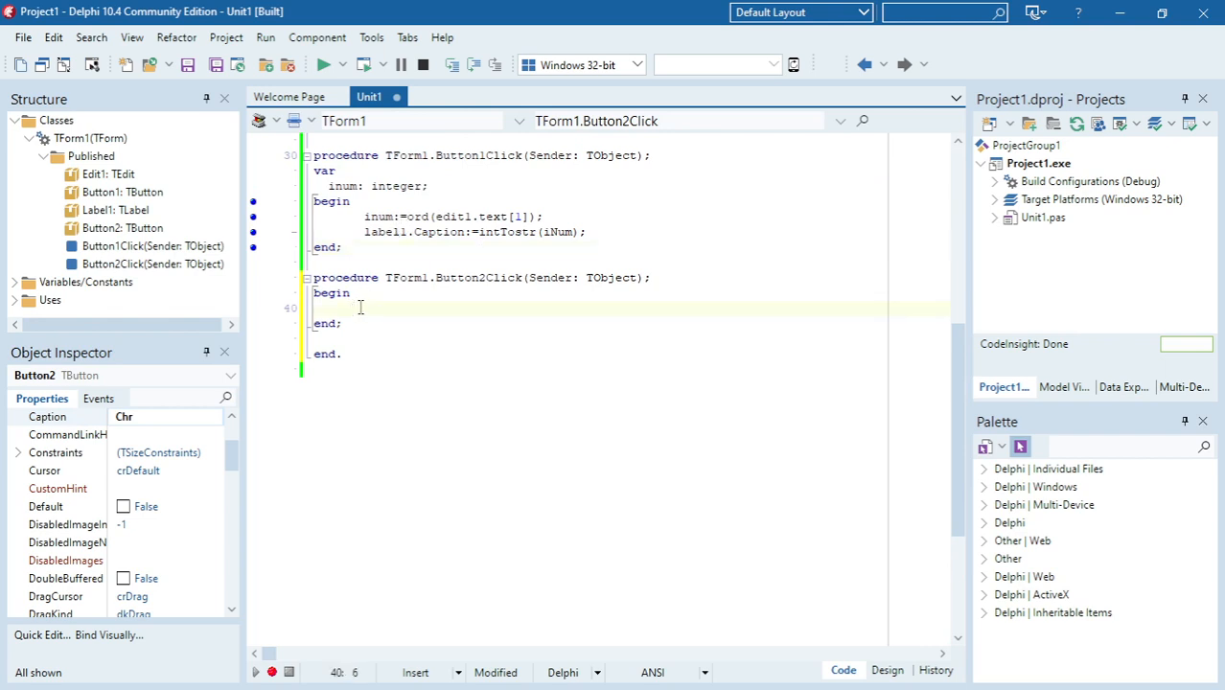
pyautogui.write('chr (')
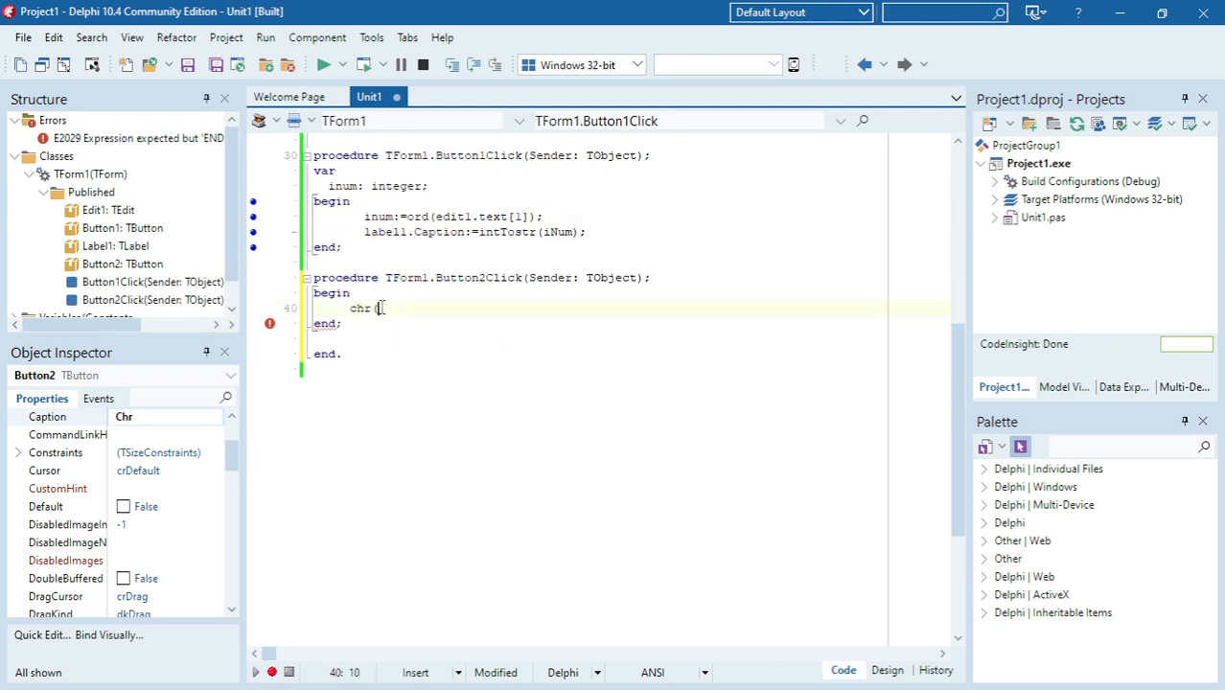
pyautogui.write('inum) ;')
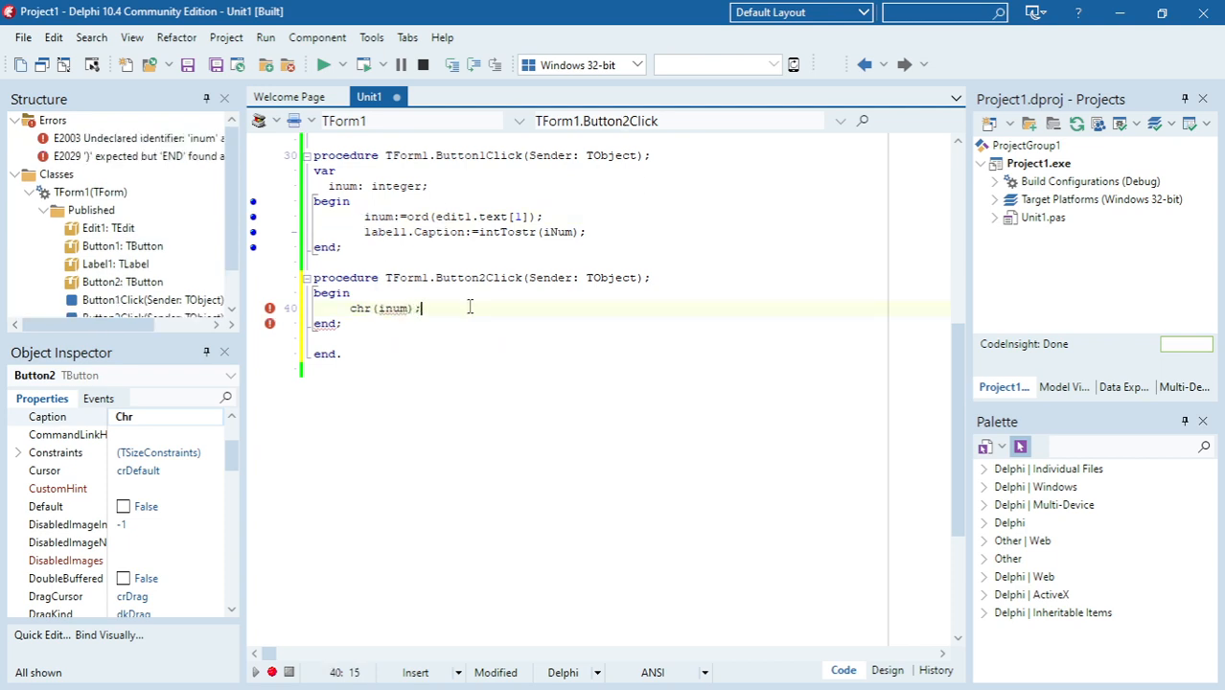
pyautogui.doubleClick(388, 307)
pyautogui.write('label1.Caption:=')
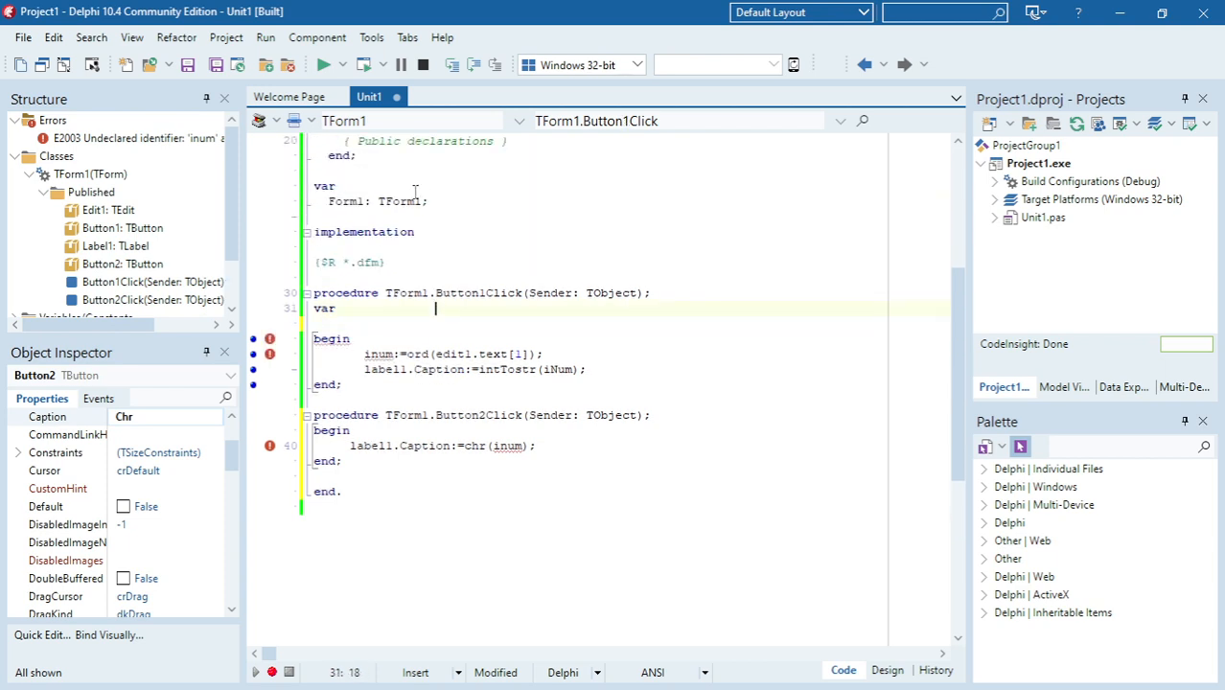
# Paste 'inum: integer;' into the global var section, remove the local var, and run.
pyautogui.write('inum: integer;')
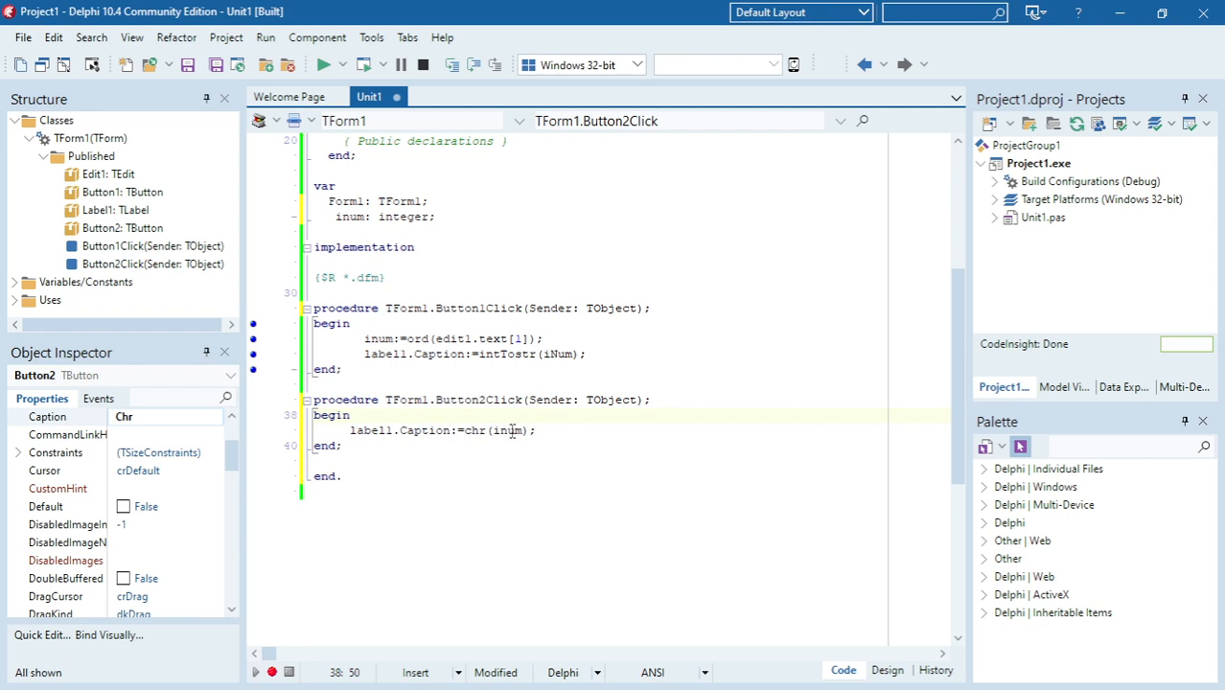
pyautogui.doubleClick(507, 429)
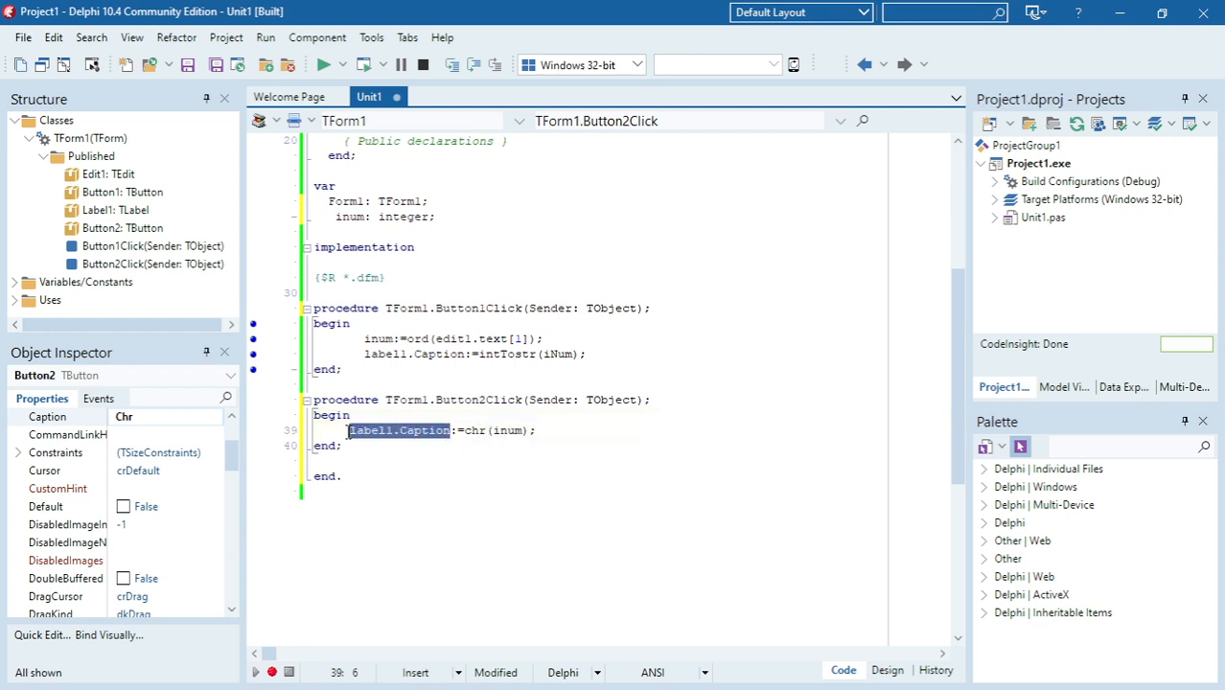
pyautogui.click(327, 65)
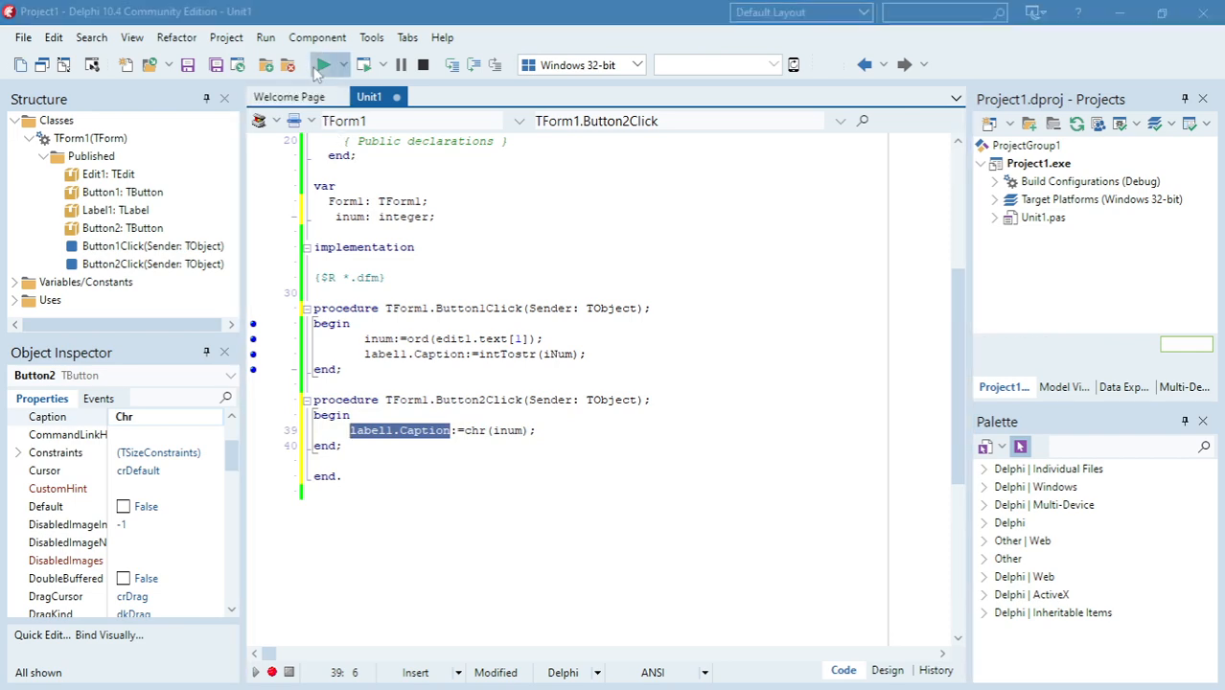
# Run the app and check that Ord turns 'a' into 97 and Chr restores 'a'.
pyautogui.click(329, 64)
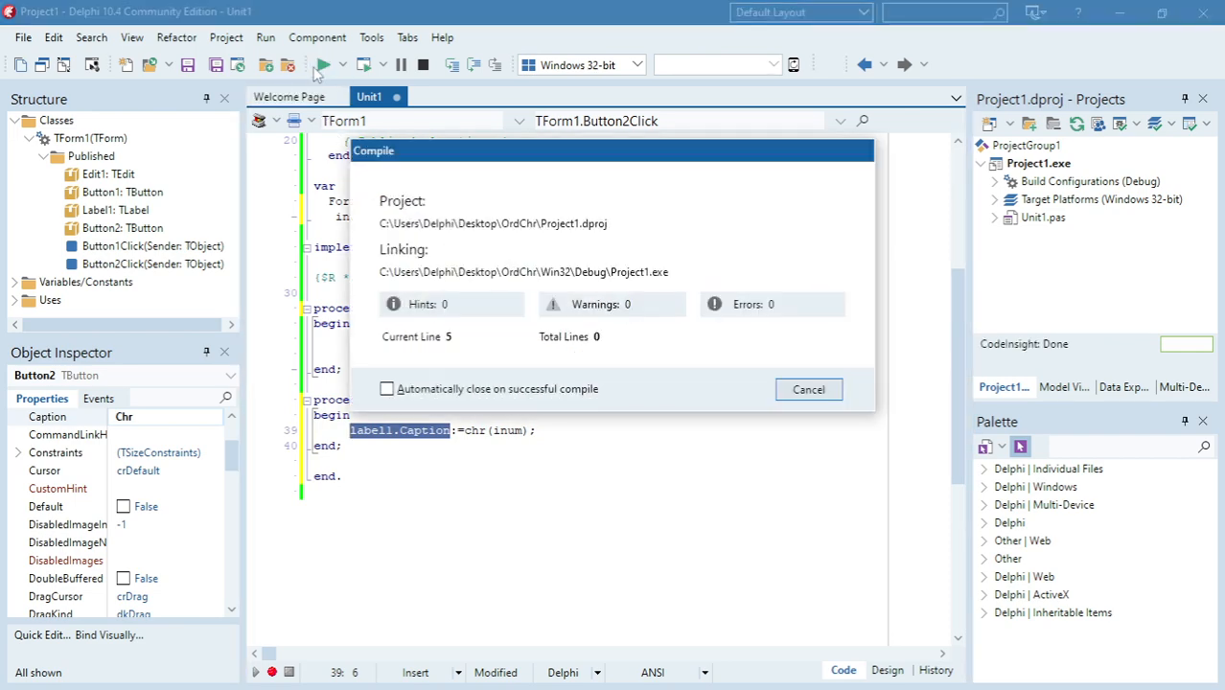
pyautogui.click(808, 389)
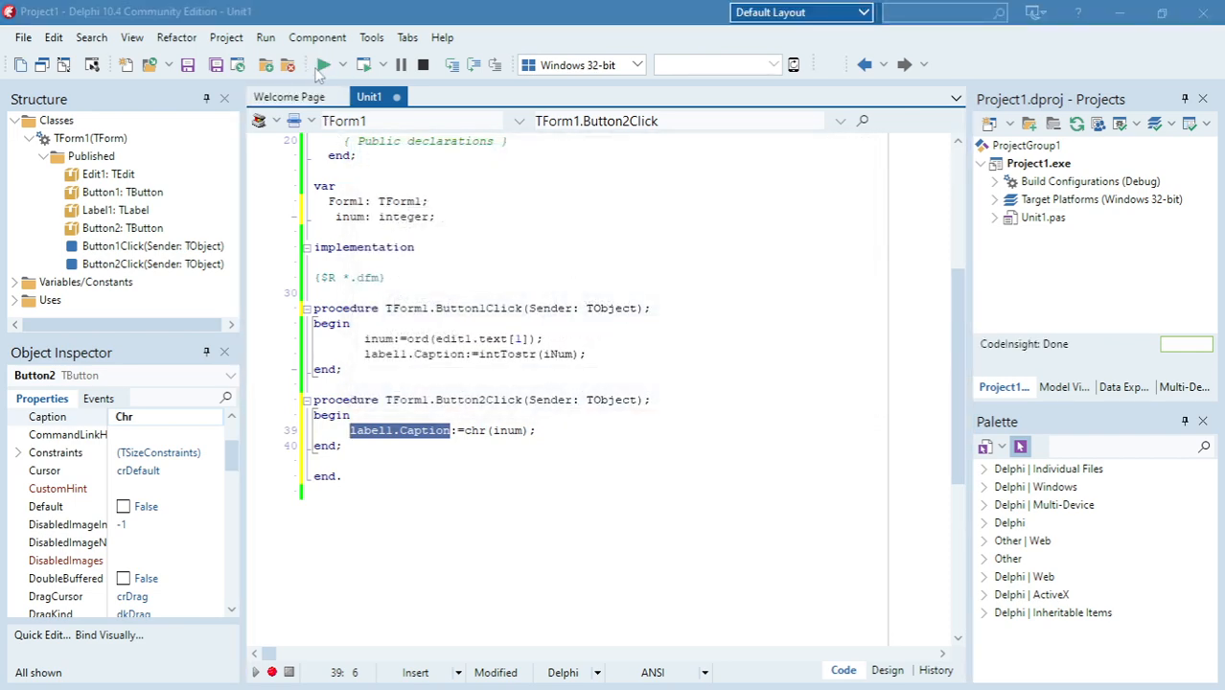
pyautogui.click(328, 64)
pyautogui.write('a')
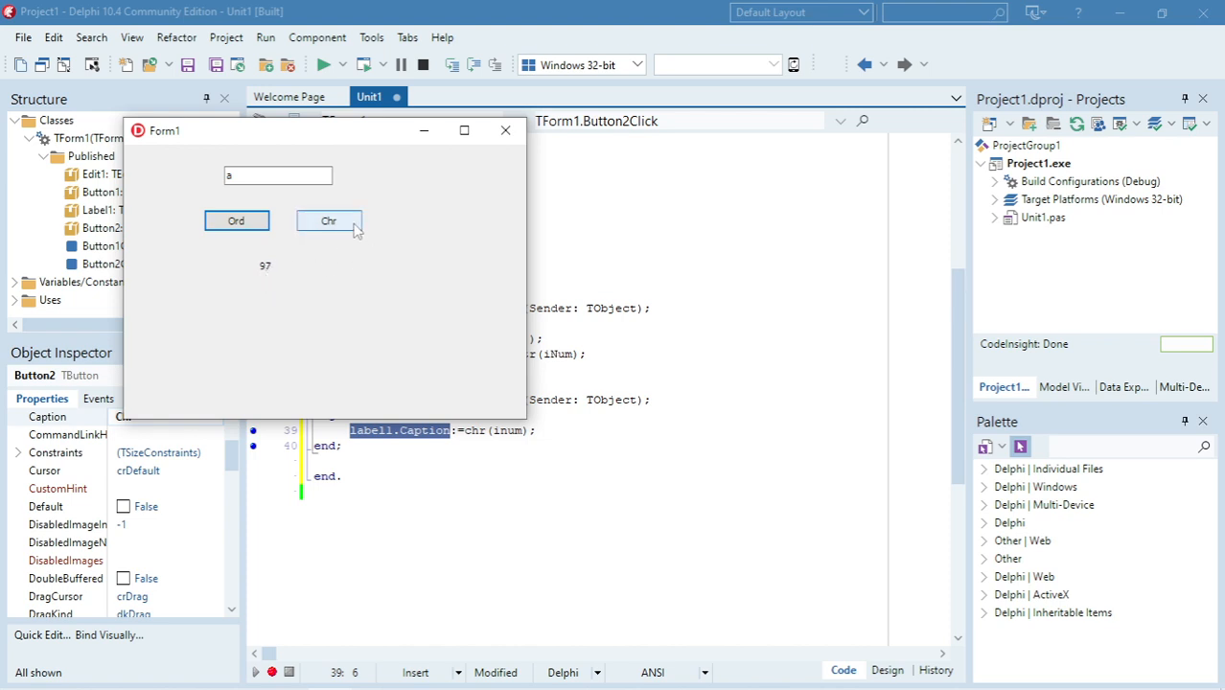
pyautogui.click(329, 220)
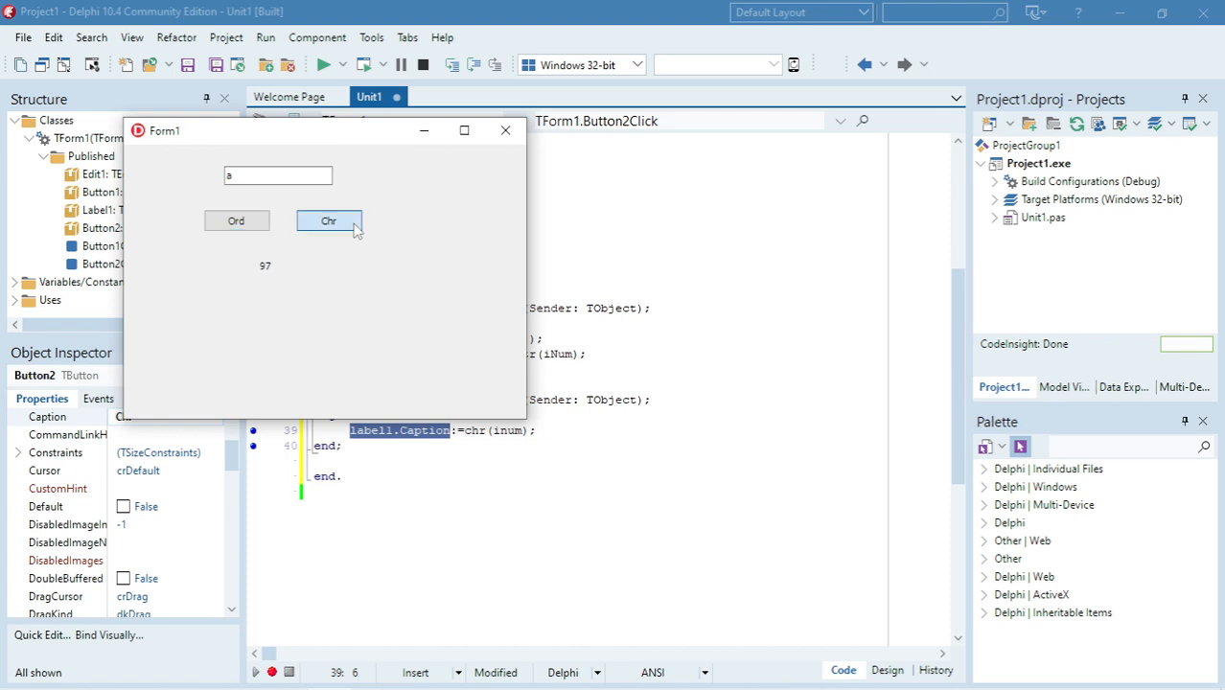
# Change the input to 'A' and confirm 65 converts back to 'A'.
pyautogui.click(328, 220)
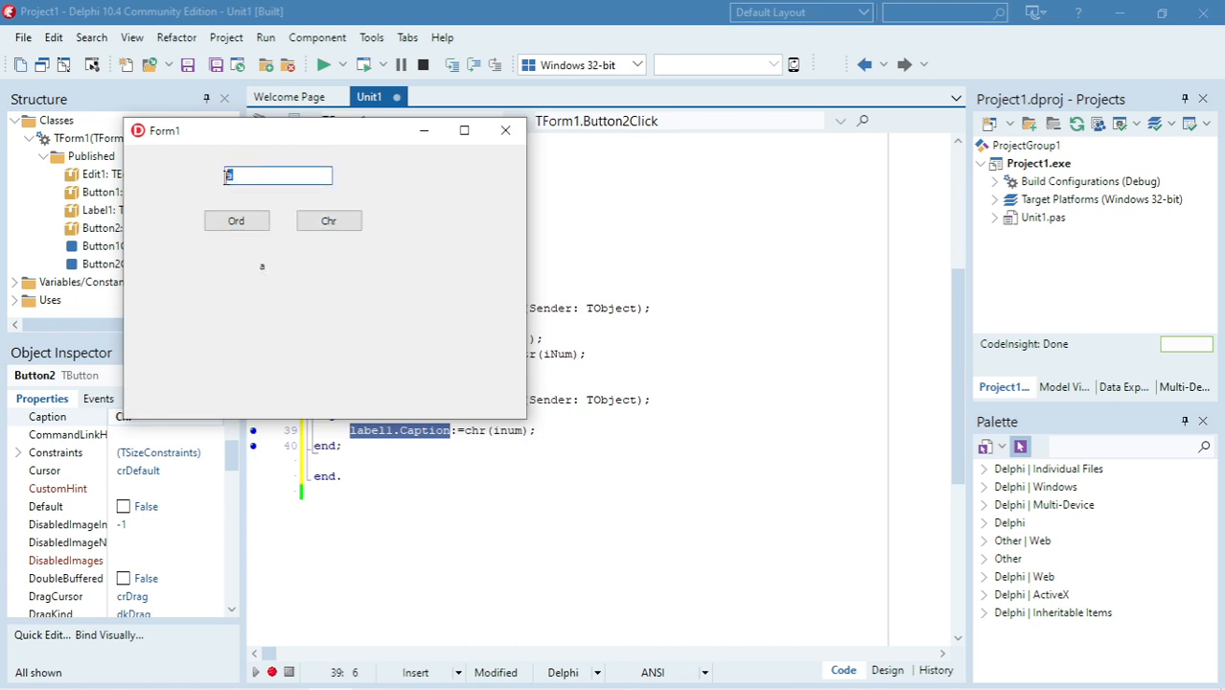
pyautogui.click(328, 220)
pyautogui.write('A')
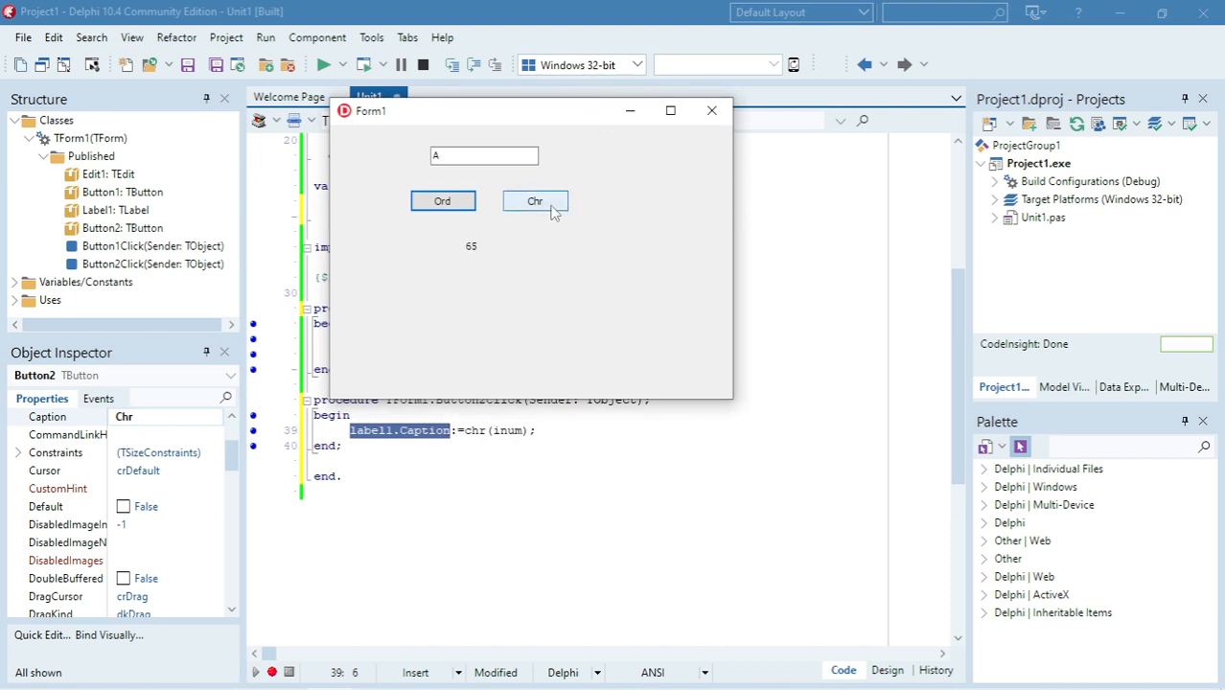
pyautogui.click(534, 201)
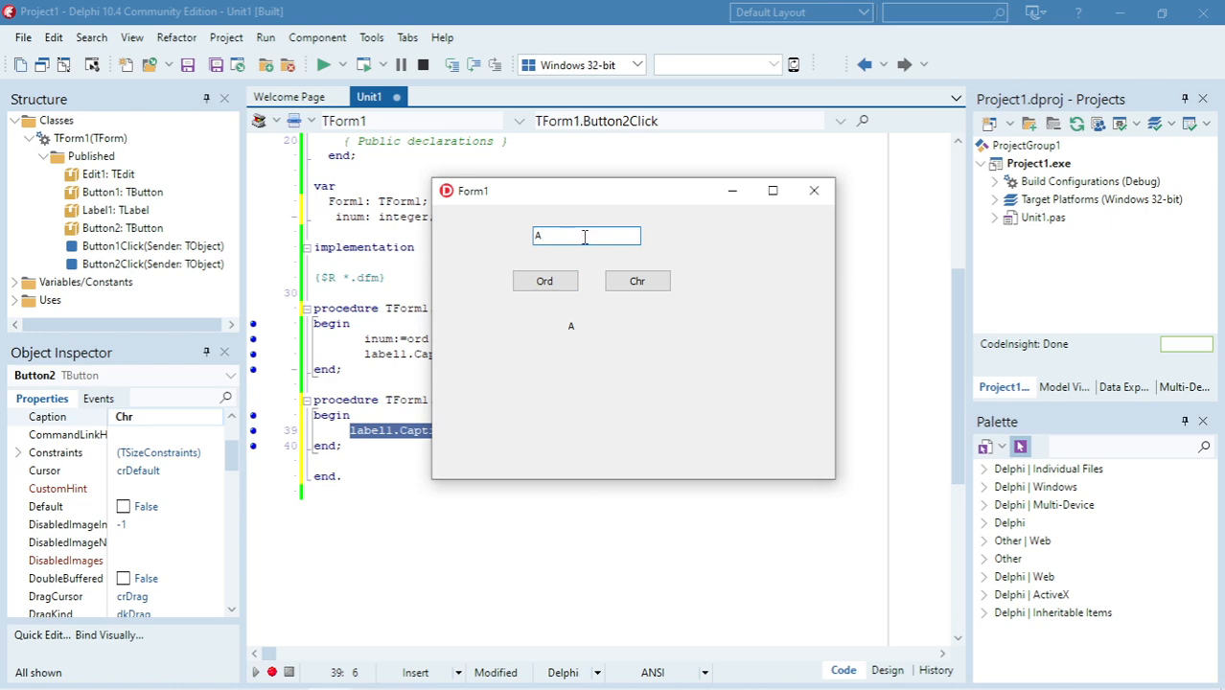
pyautogui.moveTo(639, 218)
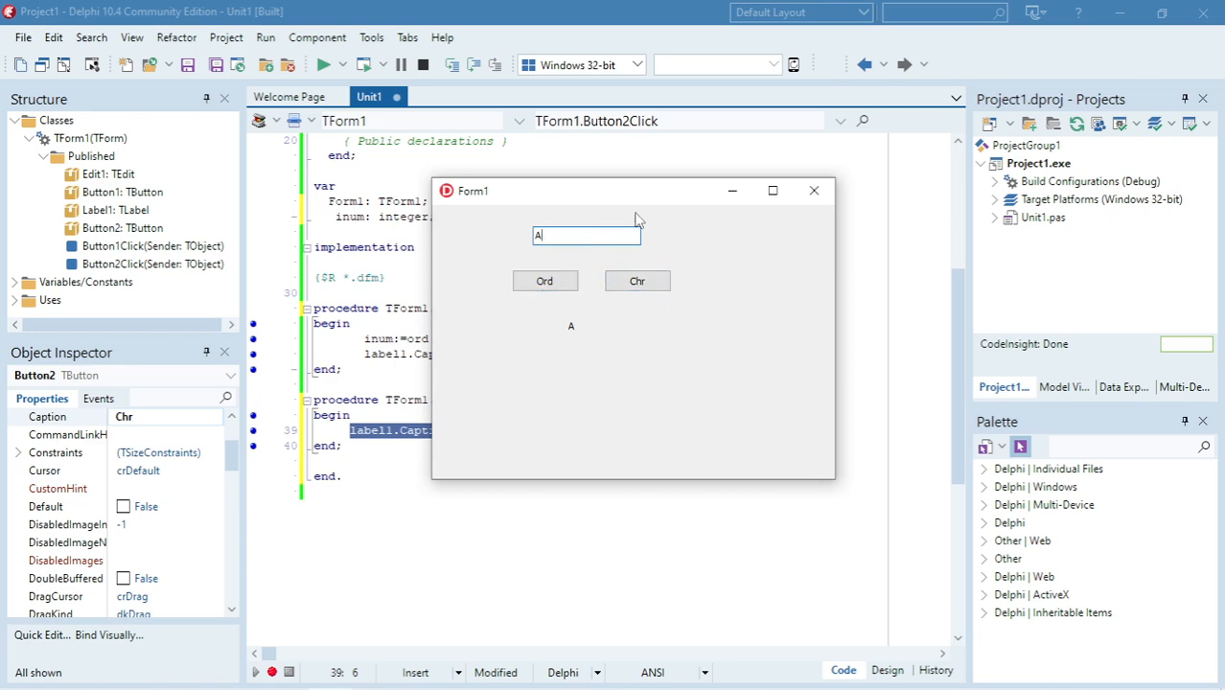